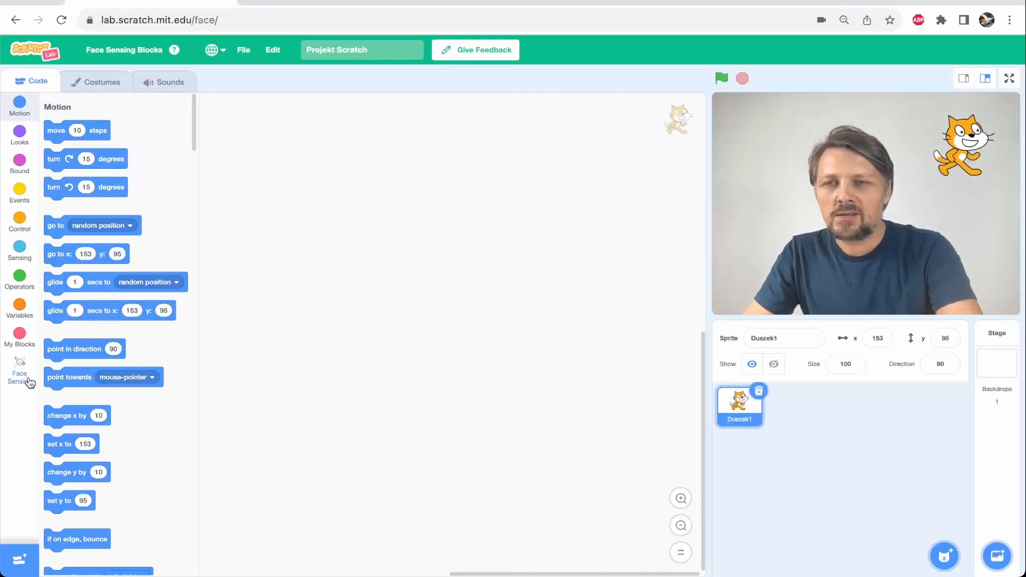
# Step: Place the face tilt and face size reporters in the workspace and read face tilt as 93
pyautogui.click(19, 370)
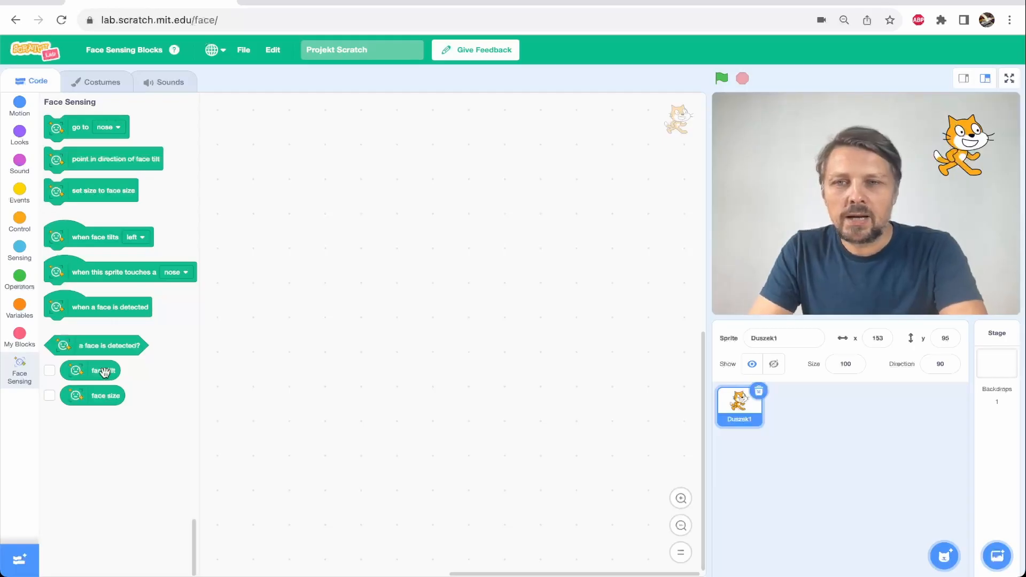
pyautogui.moveTo(101, 371); pyautogui.dragTo(438, 230)
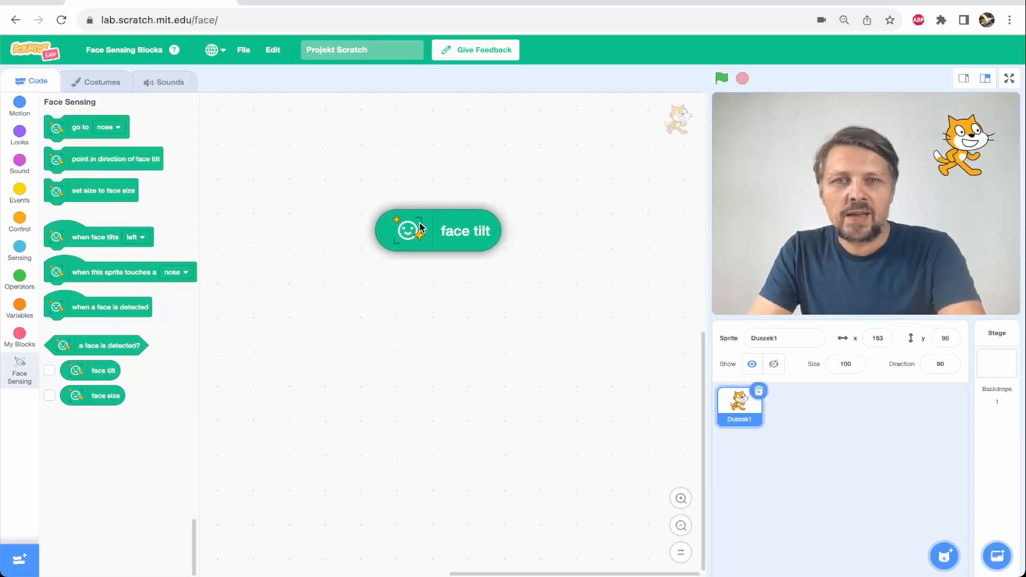
pyautogui.click(454, 231)
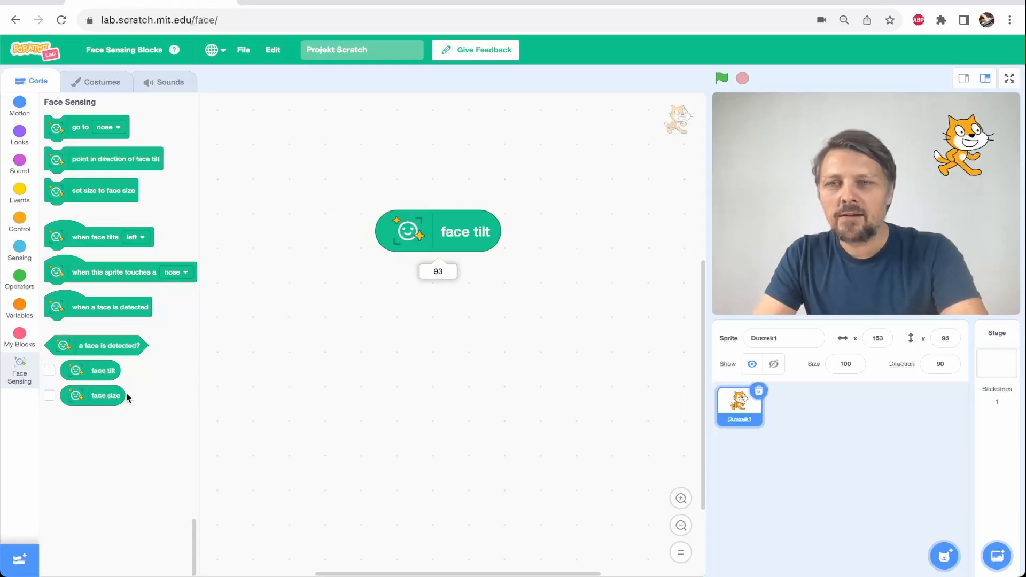
pyautogui.moveTo(105, 395); pyautogui.dragTo(443, 355)
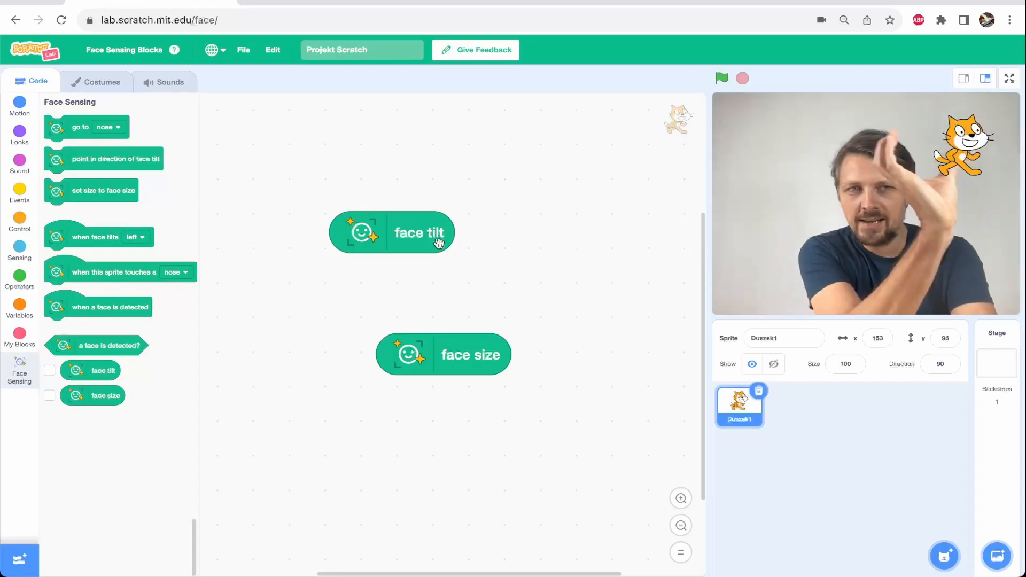
pyautogui.moveTo(285, 222)
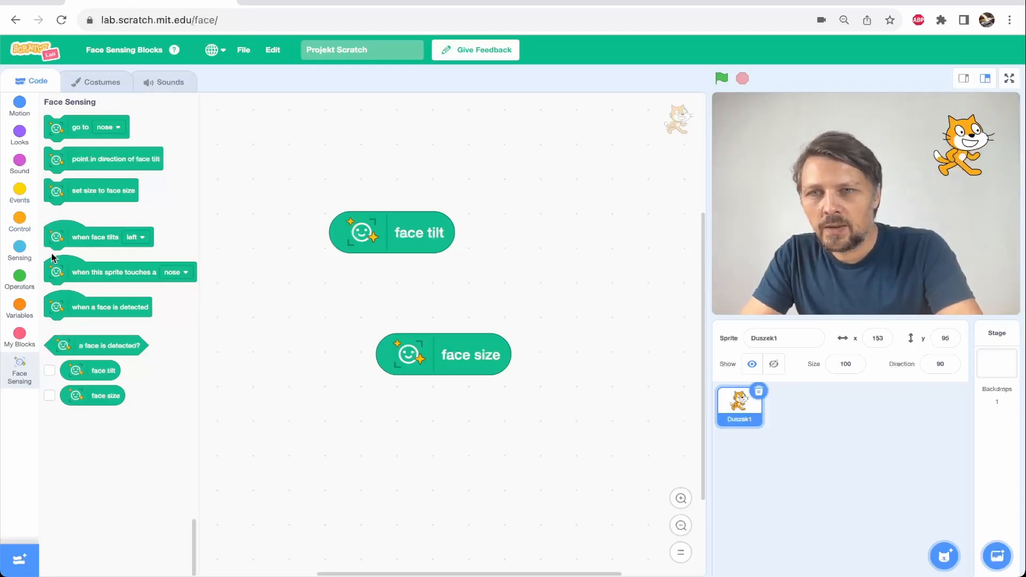
# Step: Build a forever loop that points the cat in the direction of face tilt
pyautogui.click(19, 220)
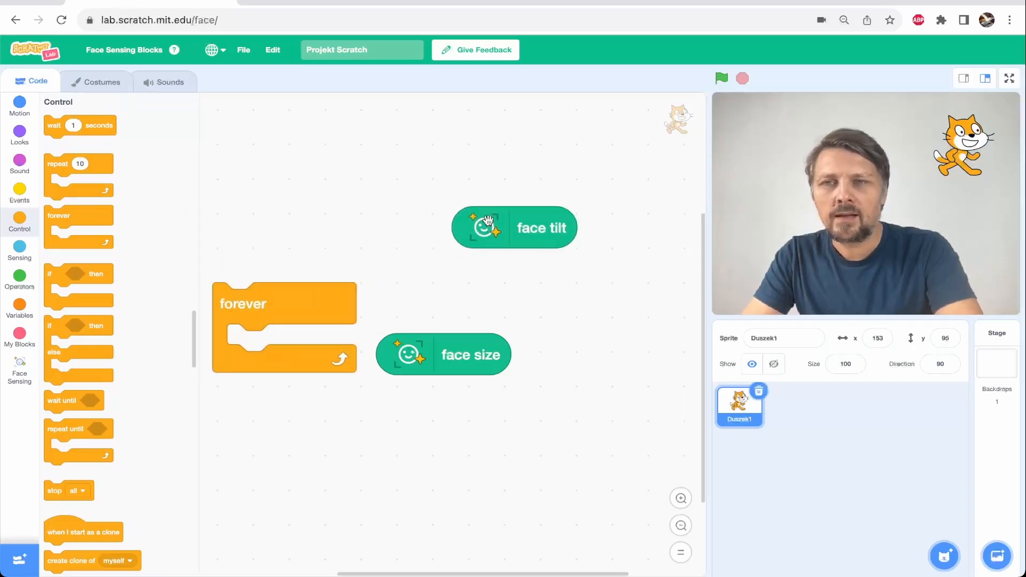
pyautogui.click(20, 102)
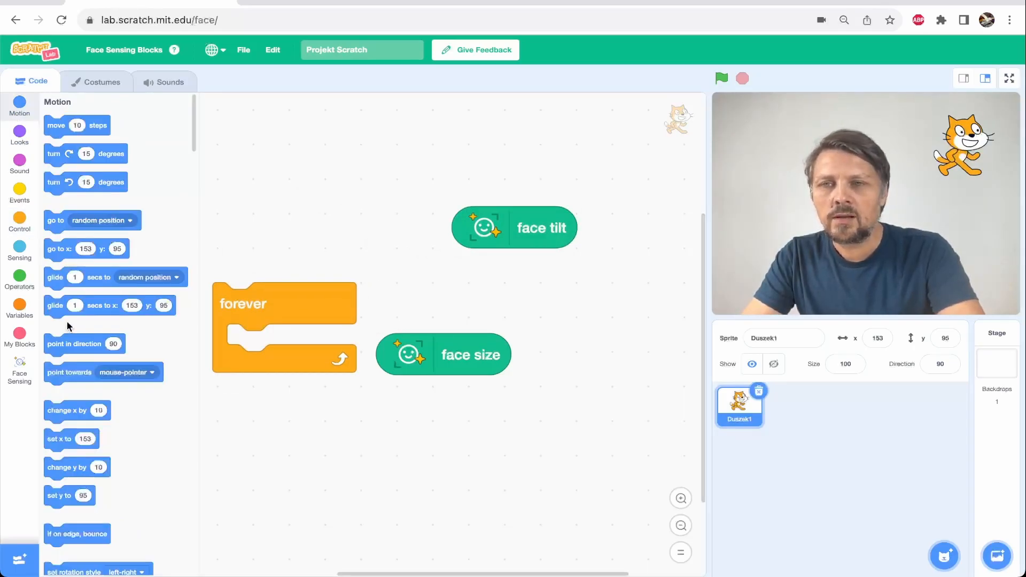
pyautogui.moveTo(85, 343); pyautogui.dragTo(290, 345)
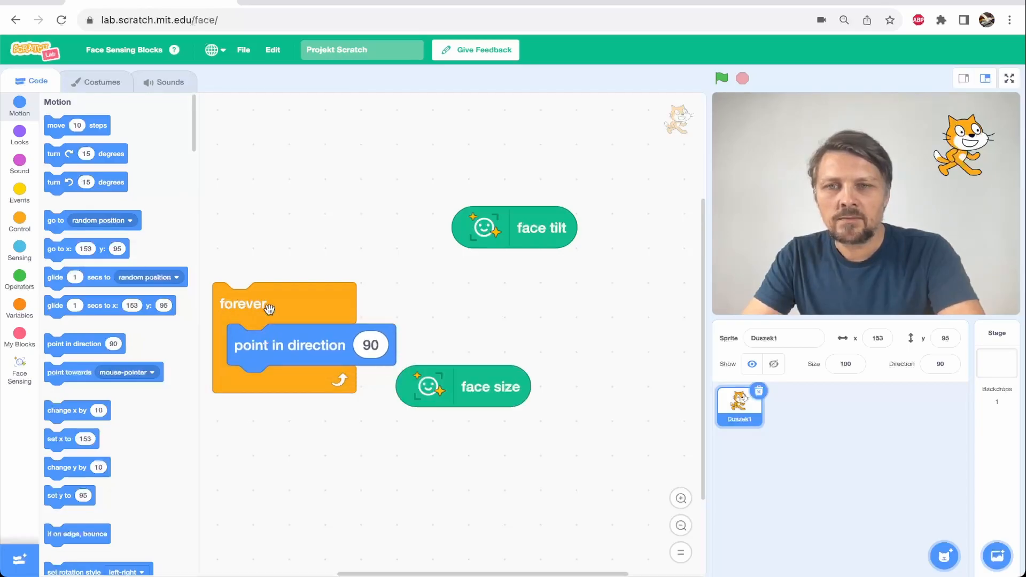
pyautogui.moveTo(246, 303); pyautogui.dragTo(264, 209)
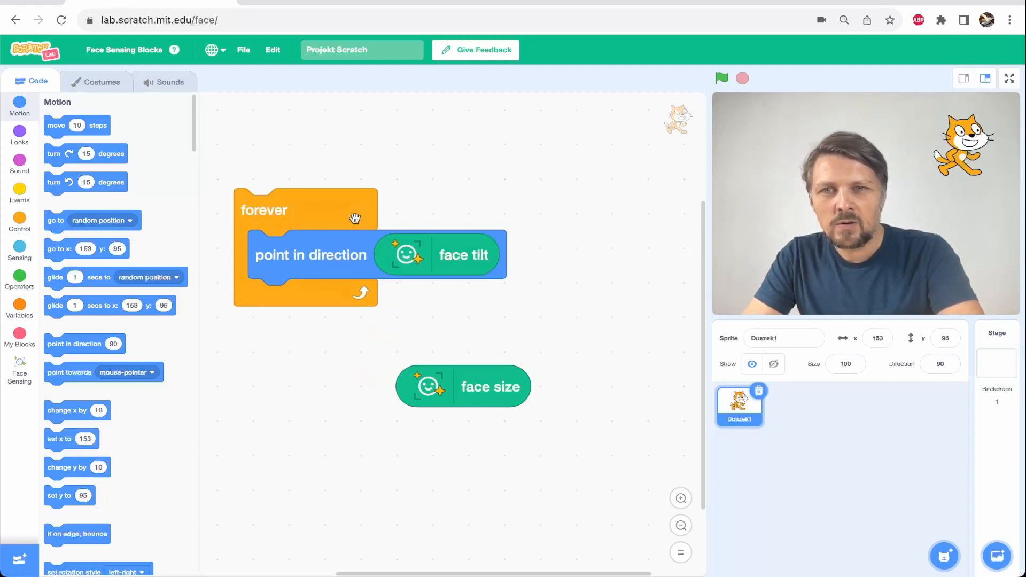
# Step: Start the loop from 'when green flag clicked' and run the project to test head-tilt turning
pyautogui.click(19, 191)
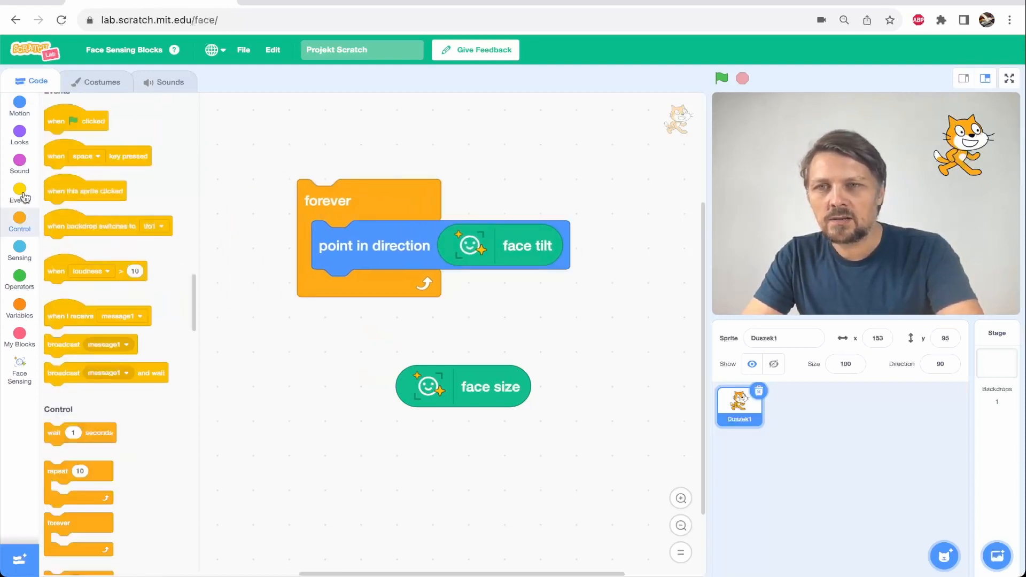
pyautogui.moveTo(76, 121); pyautogui.dragTo(327, 154)
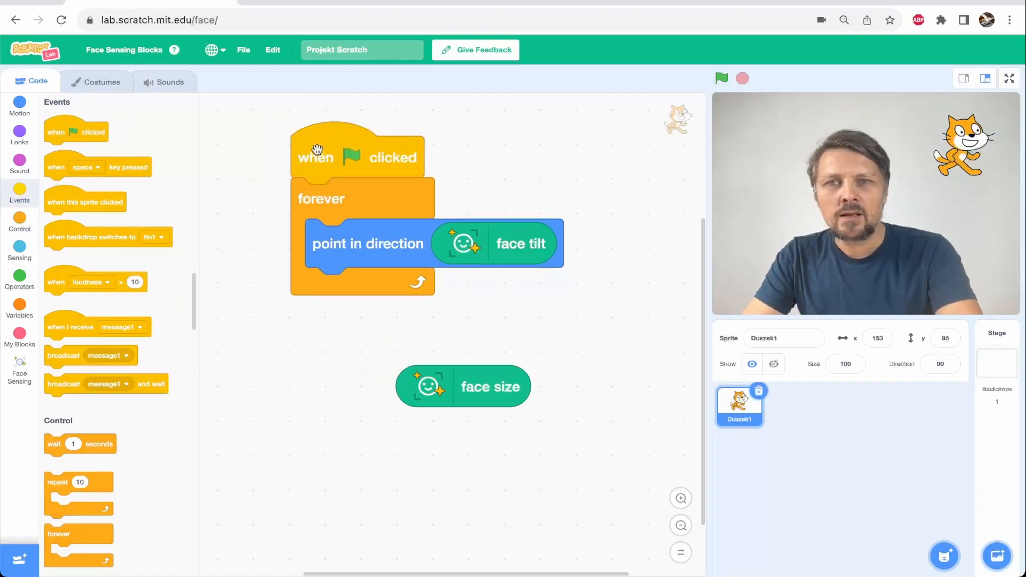
pyautogui.click(721, 79)
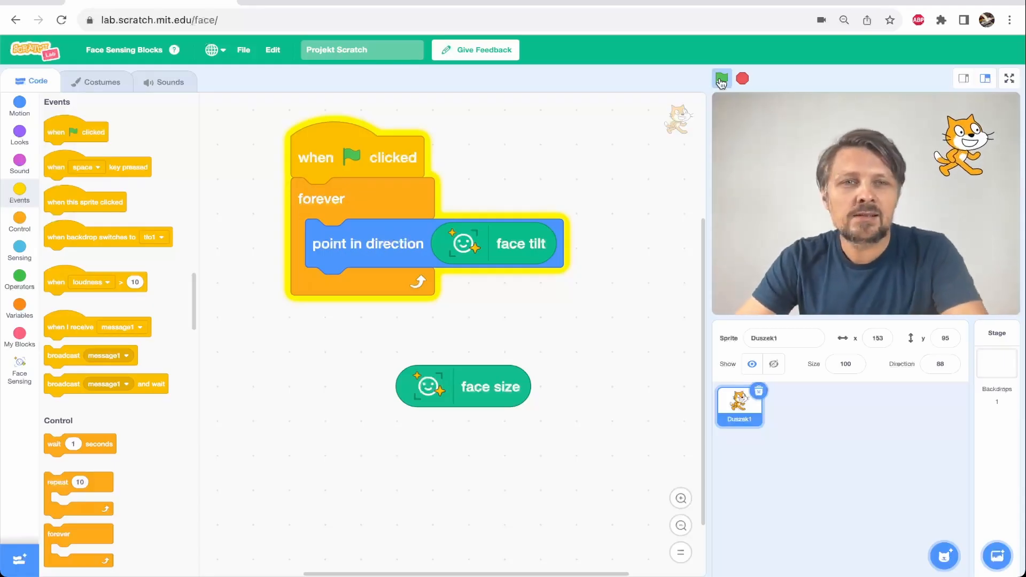
pyautogui.click(723, 79)
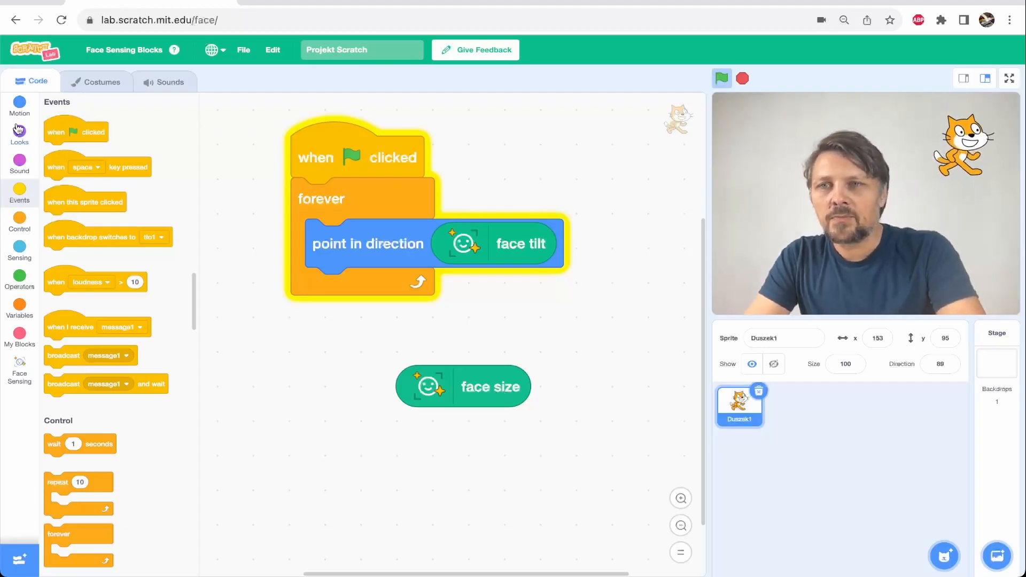
# Step: Add a 'set size to face size %' block inside the running loop
pyautogui.click(19, 134)
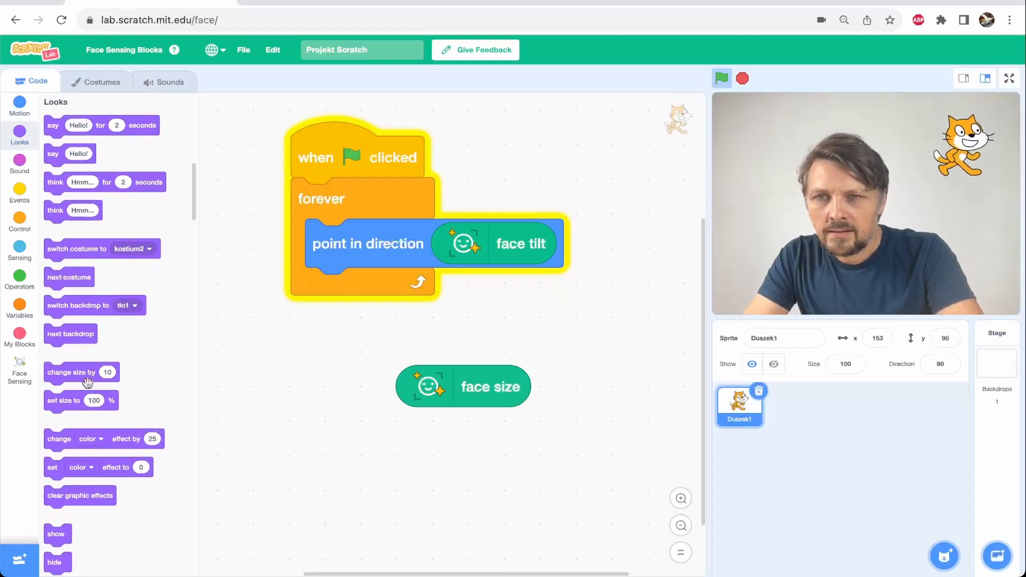
pyautogui.moveTo(82, 401); pyautogui.dragTo(291, 377)
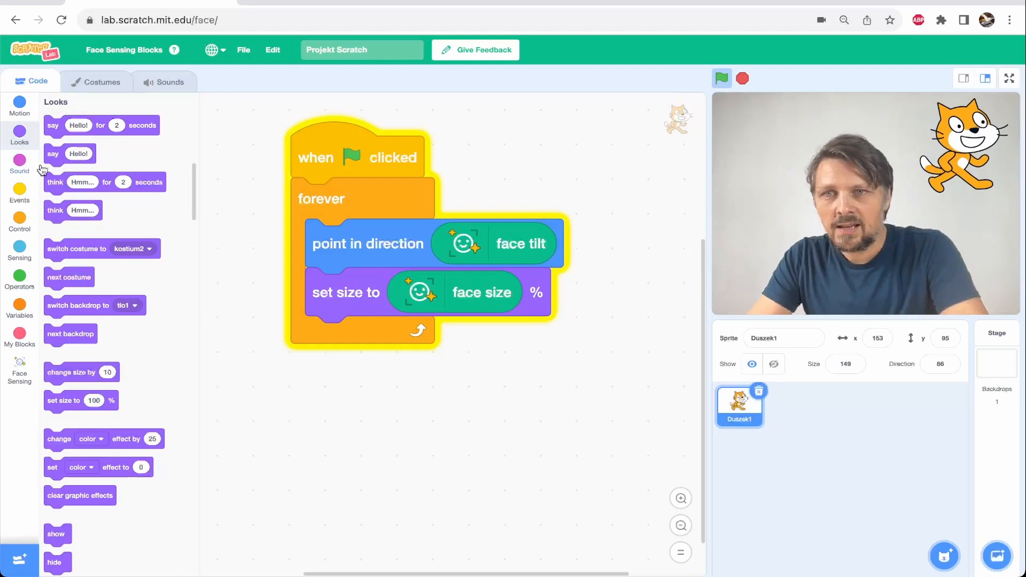
pyautogui.click(19, 106)
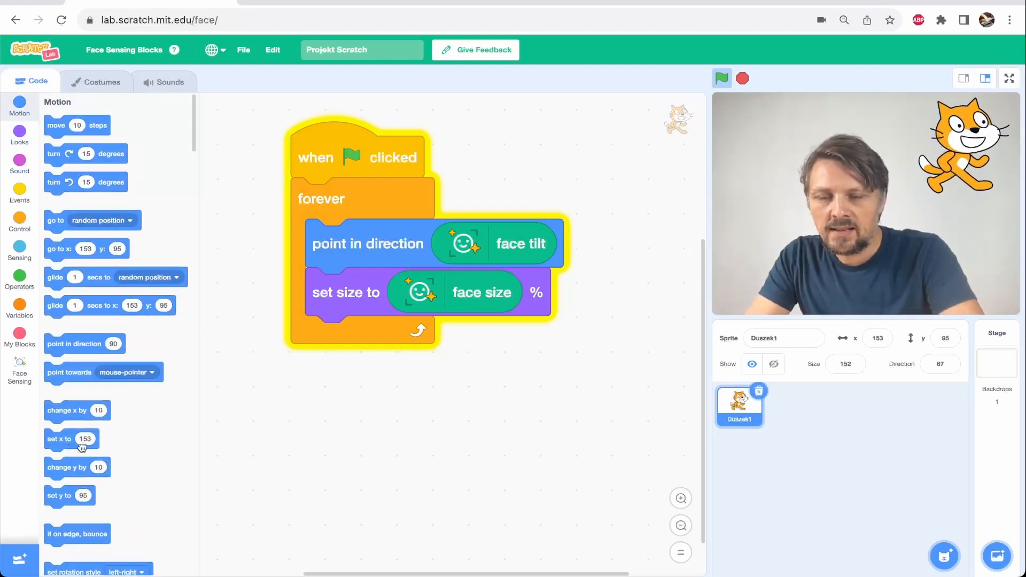
# Step: Set the cat's x position to (face tilt − 90) × 4 inside the loop
pyautogui.moveTo(71, 439); pyautogui.dragTo(330, 348)
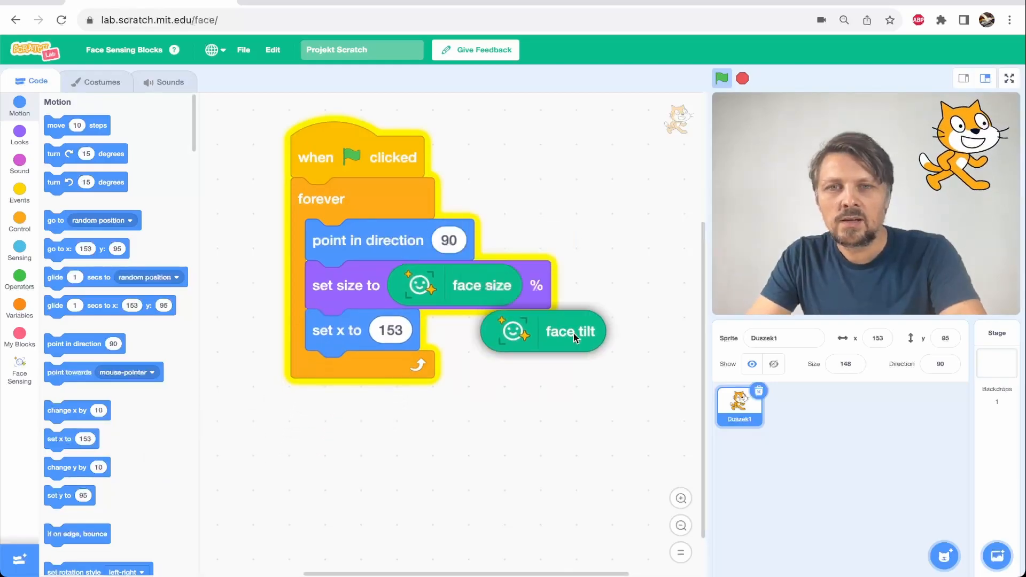
pyautogui.moveTo(570, 330); pyautogui.dragTo(445, 334)
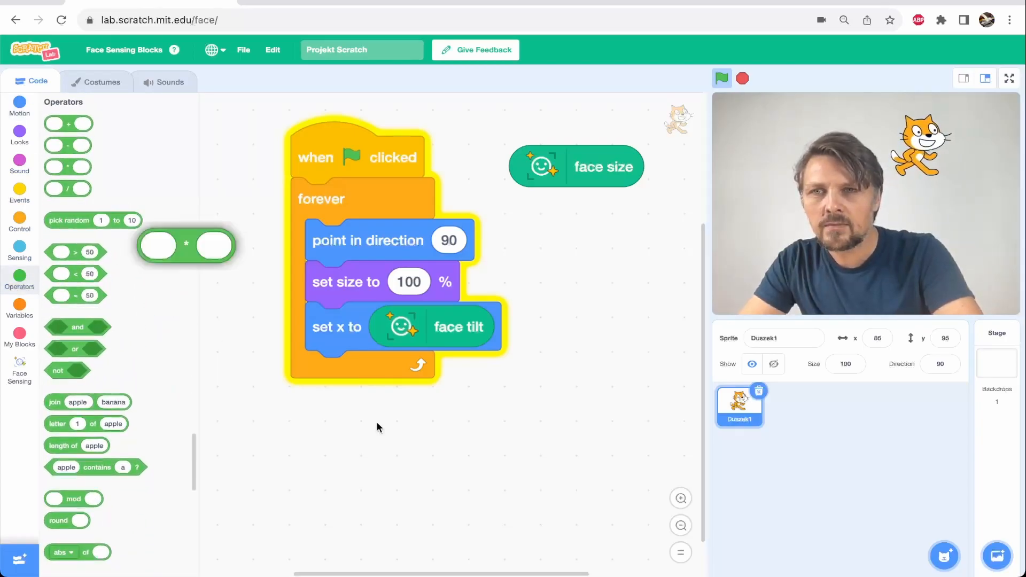
pyautogui.moveTo(185, 245); pyautogui.dragTo(430, 440)
pyautogui.write('4')
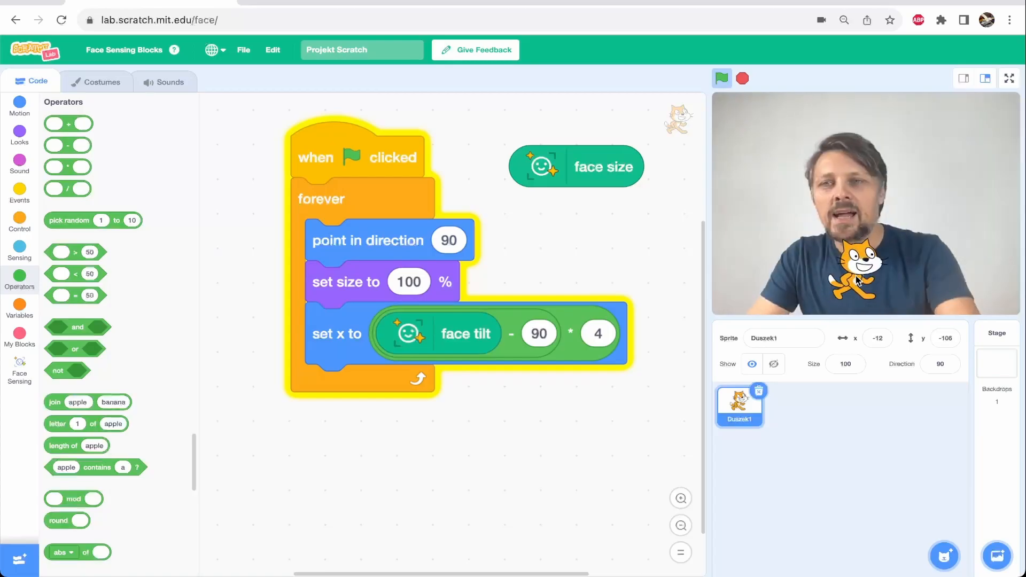
# Step: Show the Looks blocks to add a colour effect driven by face size
pyautogui.click(19, 134)
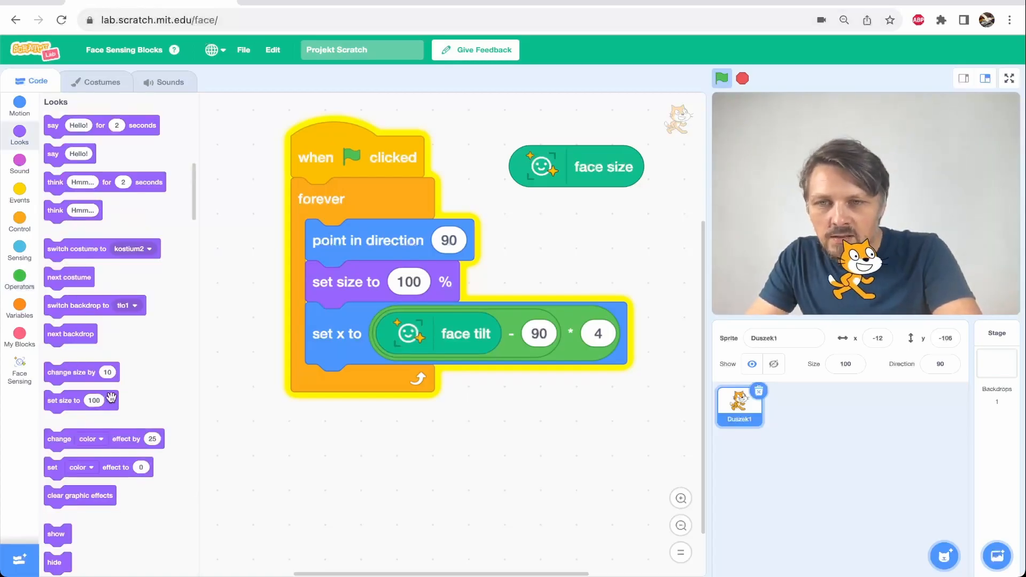
pyautogui.moveTo(59, 438)
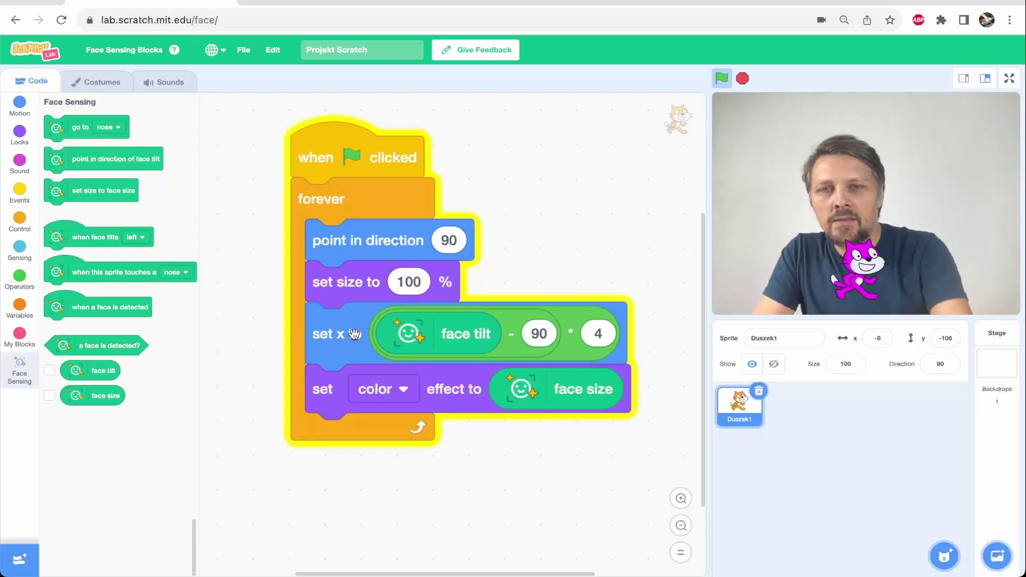
pyautogui.moveTo(94, 276)
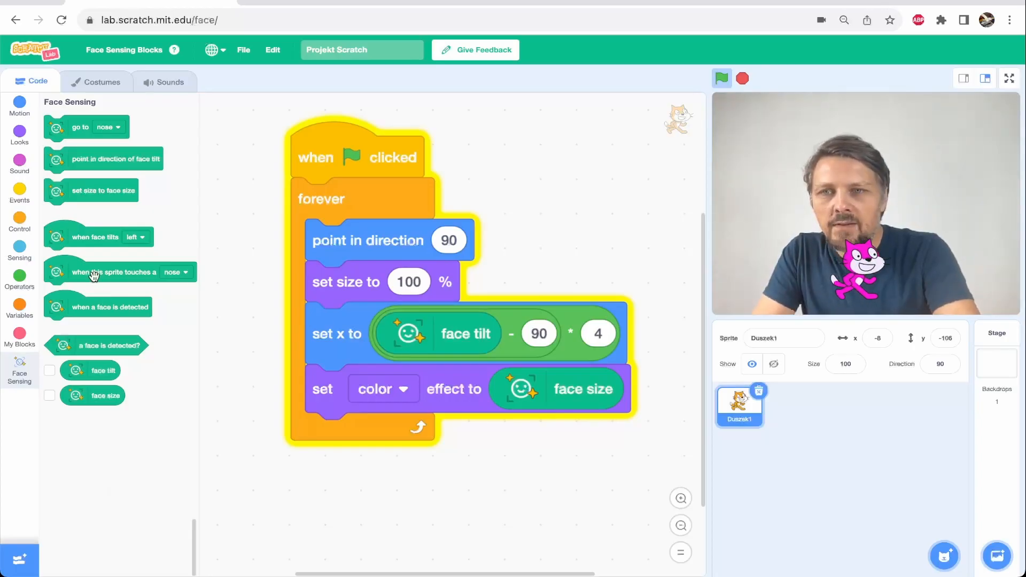
# Step: Discard the face-tilt script and make the cat glide 0.5 secs to a random position on nose touch
pyautogui.moveTo(111, 271); pyautogui.dragTo(419, 500)
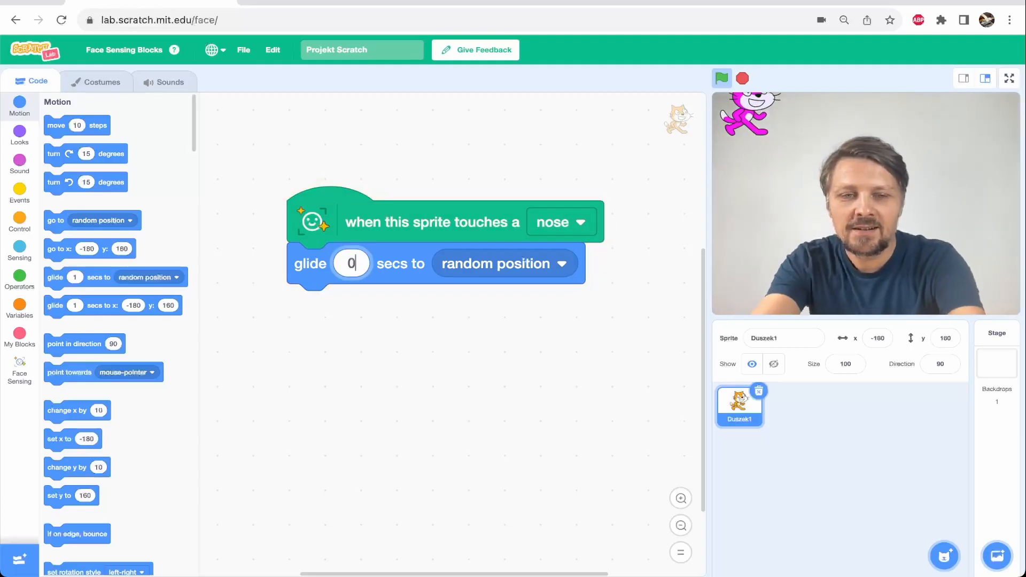
pyautogui.write('0.5')
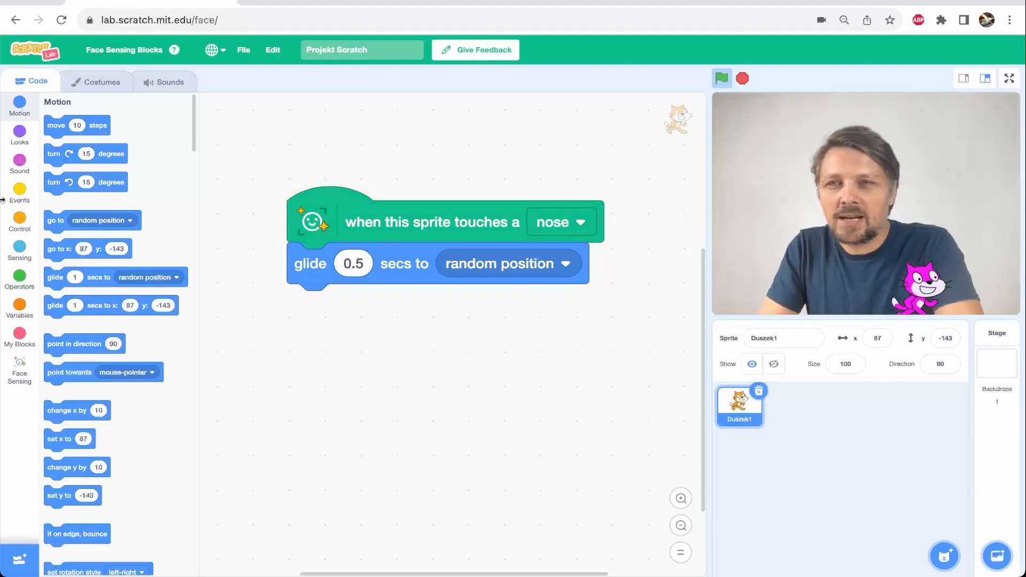
# Step: Remove the cat sprite's blocks and bring up the sprite library for a new sprite
pyautogui.scroll(-3)
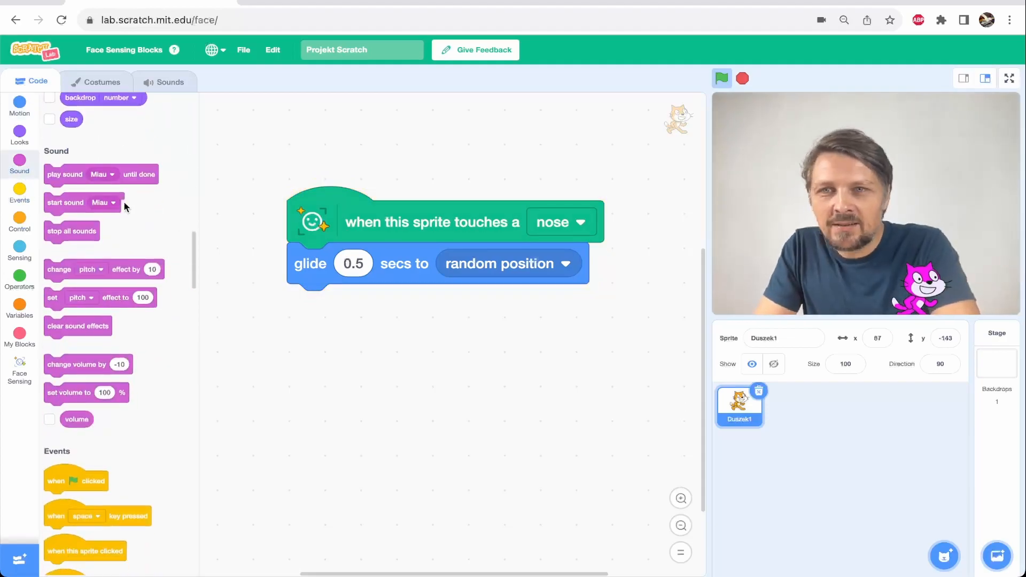
pyautogui.moveTo(78, 202); pyautogui.dragTo(439, 424)
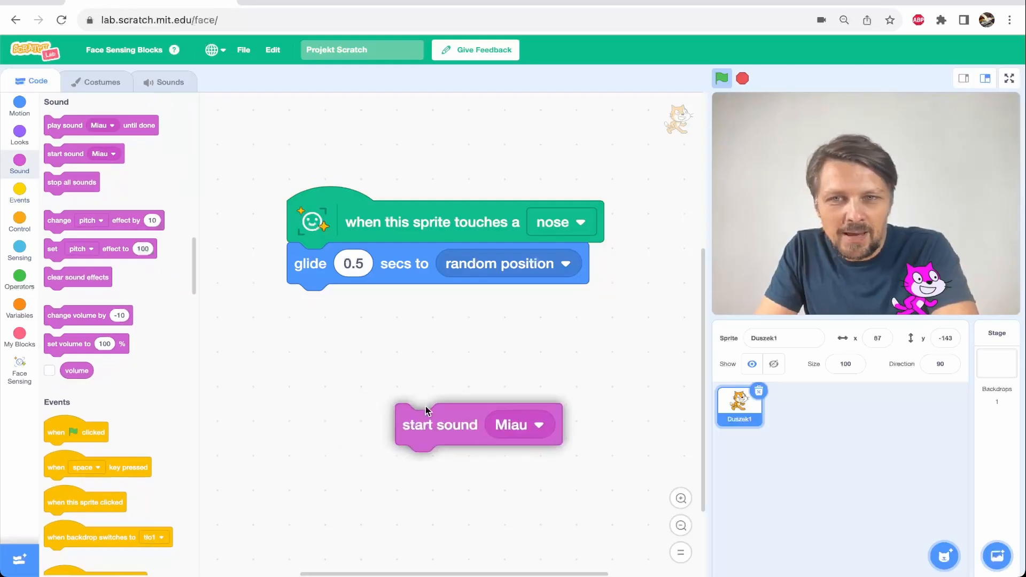
pyautogui.moveTo(439, 424); pyautogui.dragTo(331, 304)
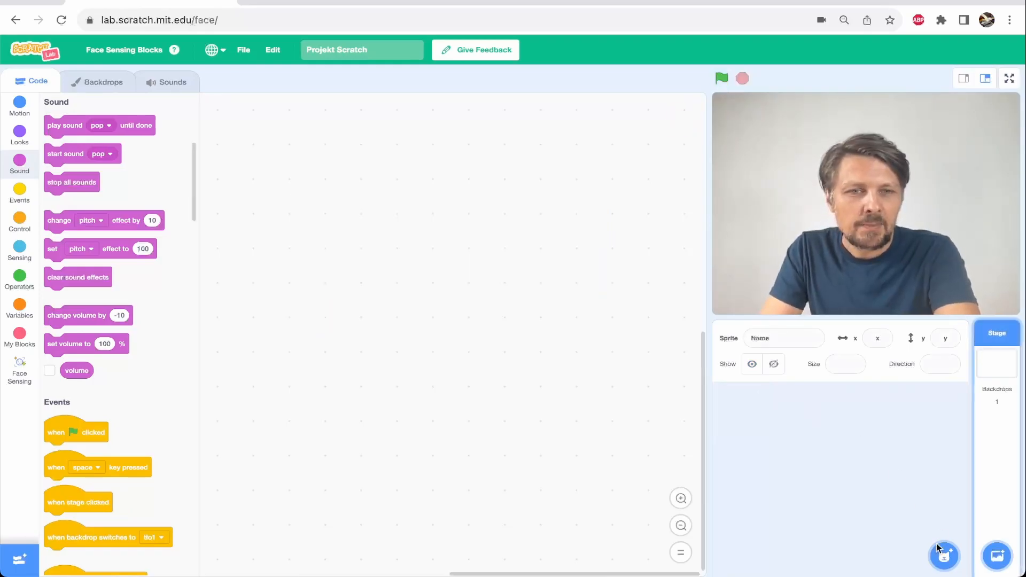
pyautogui.click(950, 556)
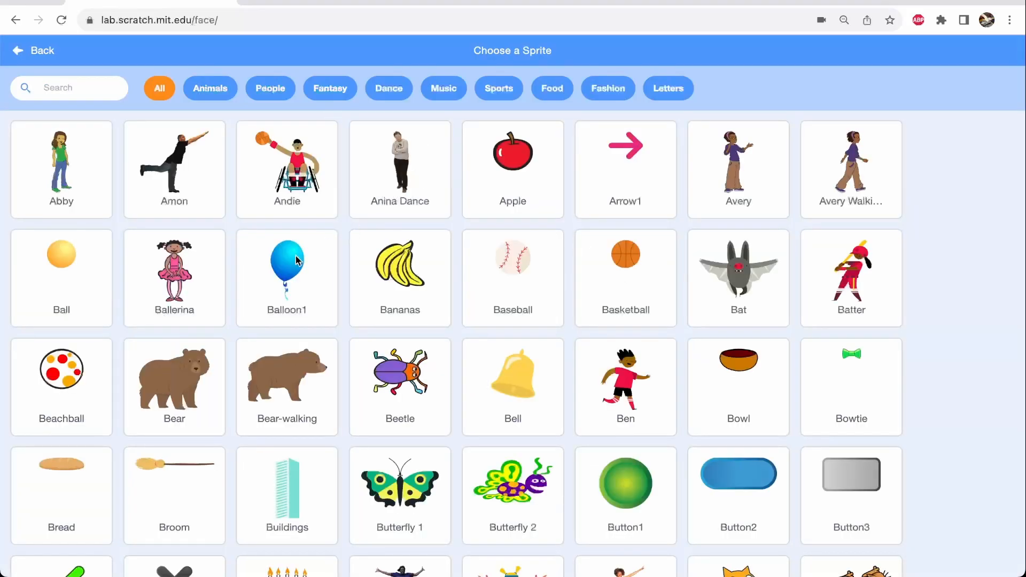
# Step: Add the blue Balloon1 sprite with a forever loop gliding 1 sec to random positions
pyautogui.click(287, 272)
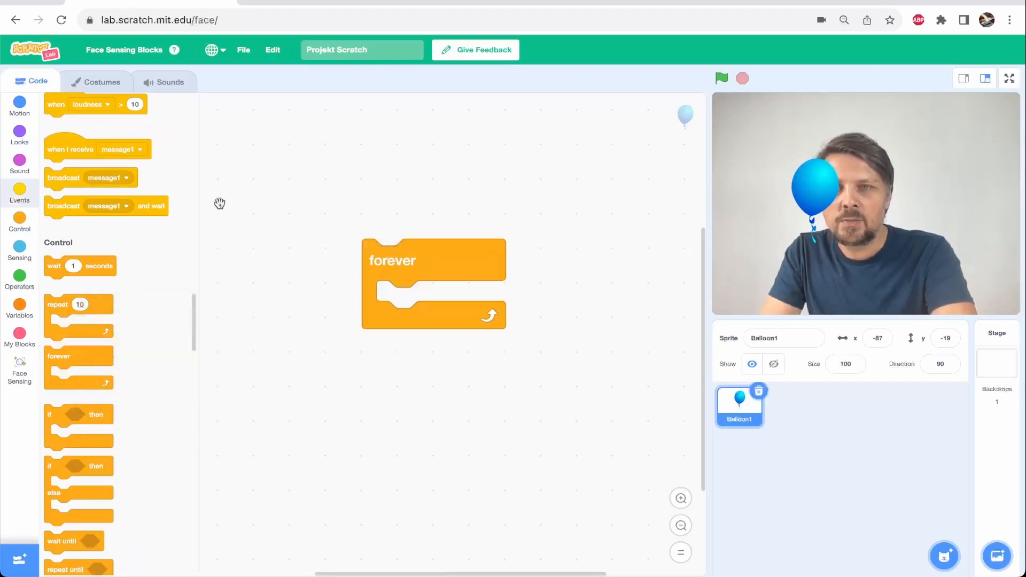
pyautogui.click(19, 103)
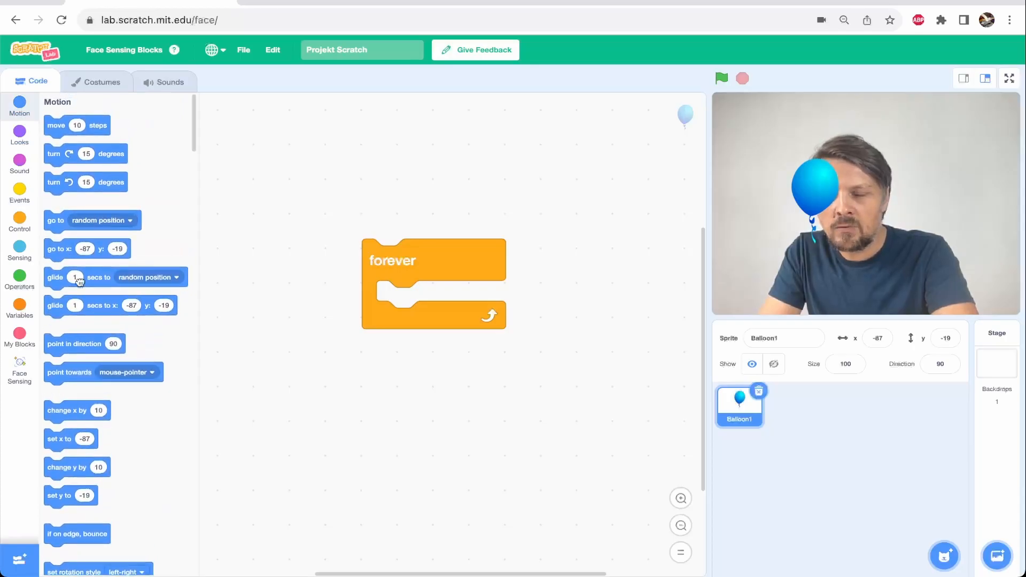
pyautogui.moveTo(77, 277); pyautogui.dragTo(459, 302)
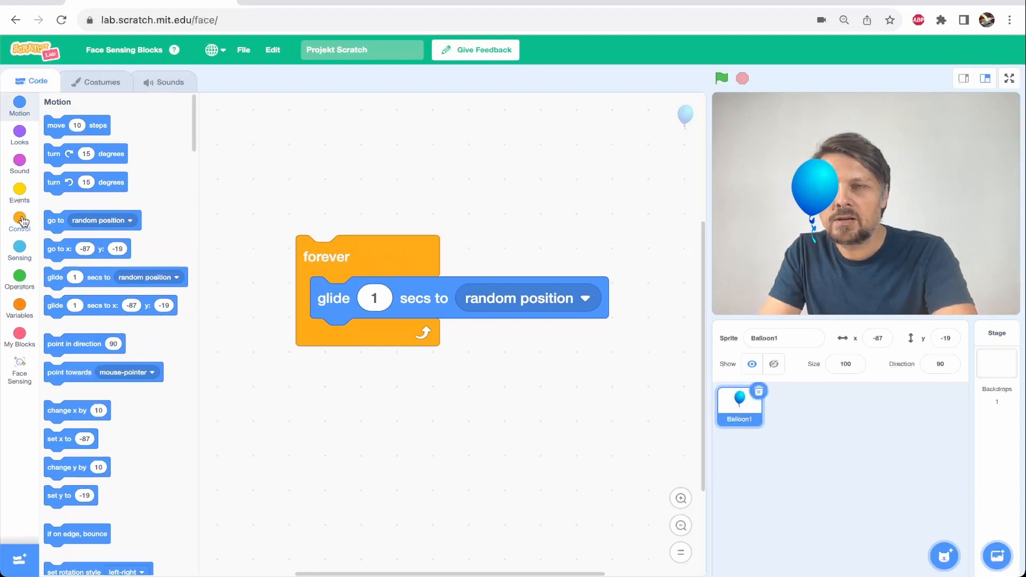
pyautogui.click(19, 190)
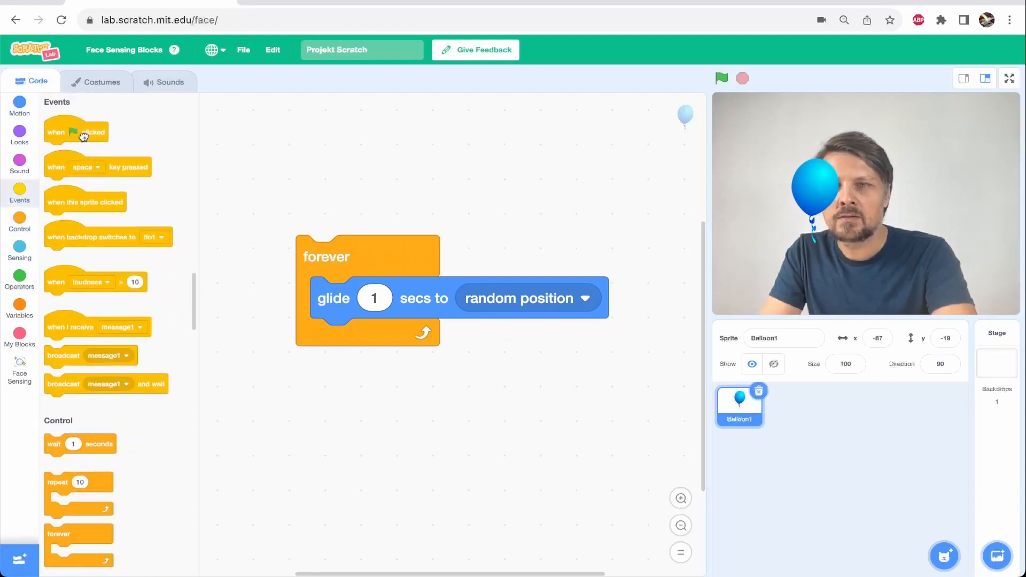
# Step: Run the green-flag script to test the gliding and set the balloon's size to 50
pyautogui.click(722, 78)
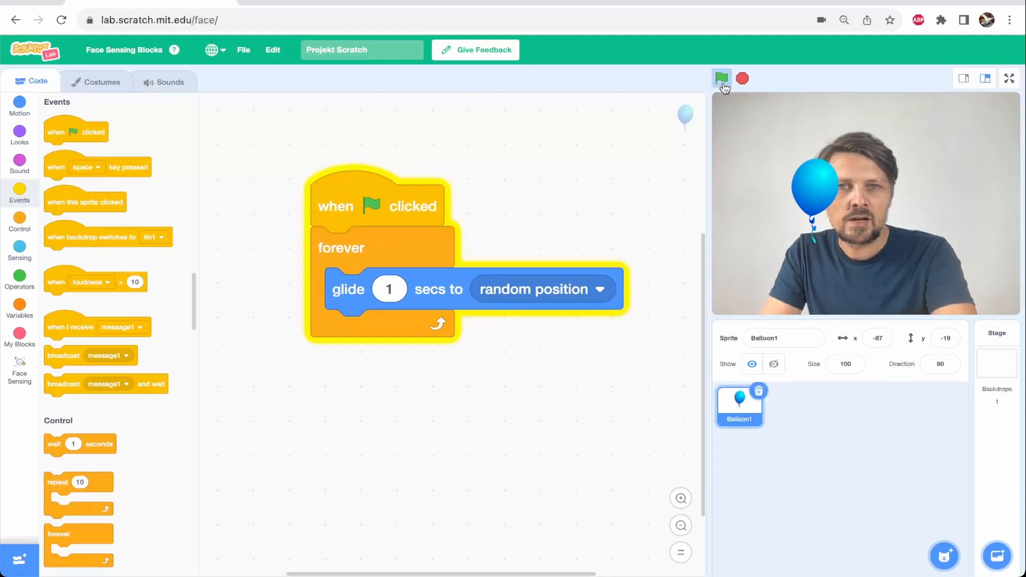
pyautogui.click(721, 79)
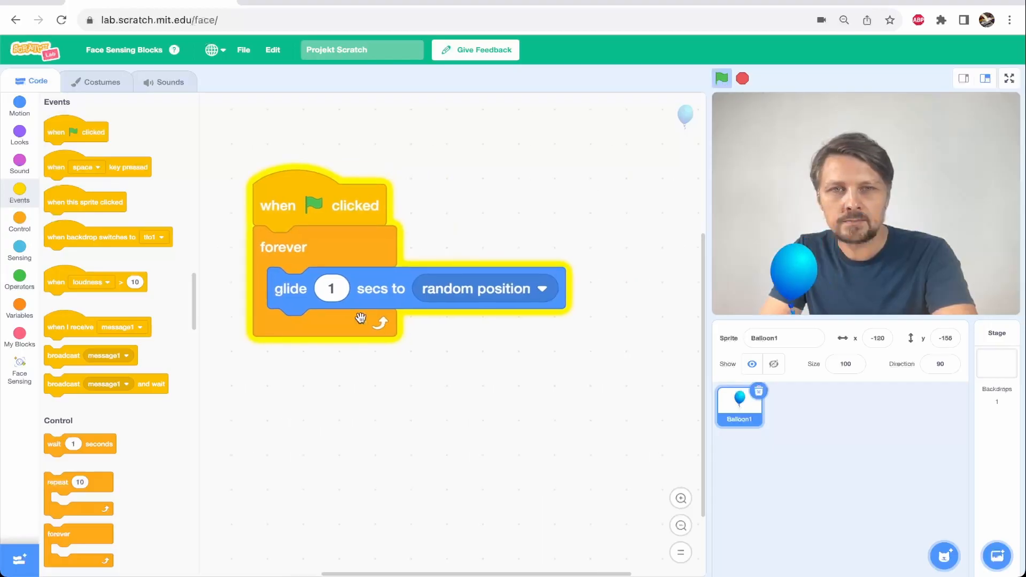
pyautogui.click(331, 289)
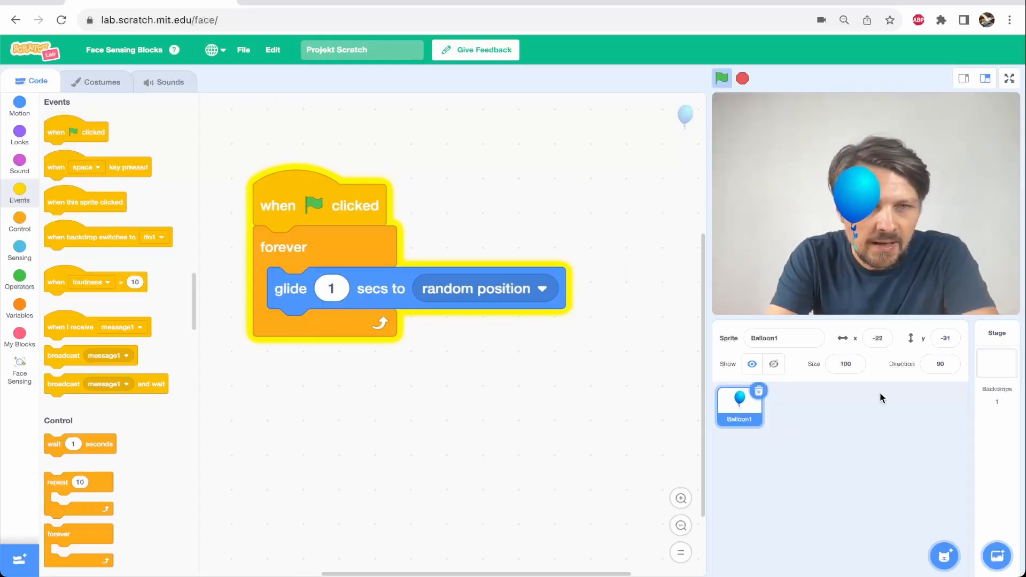
pyautogui.click(846, 364)
pyautogui.write('50')
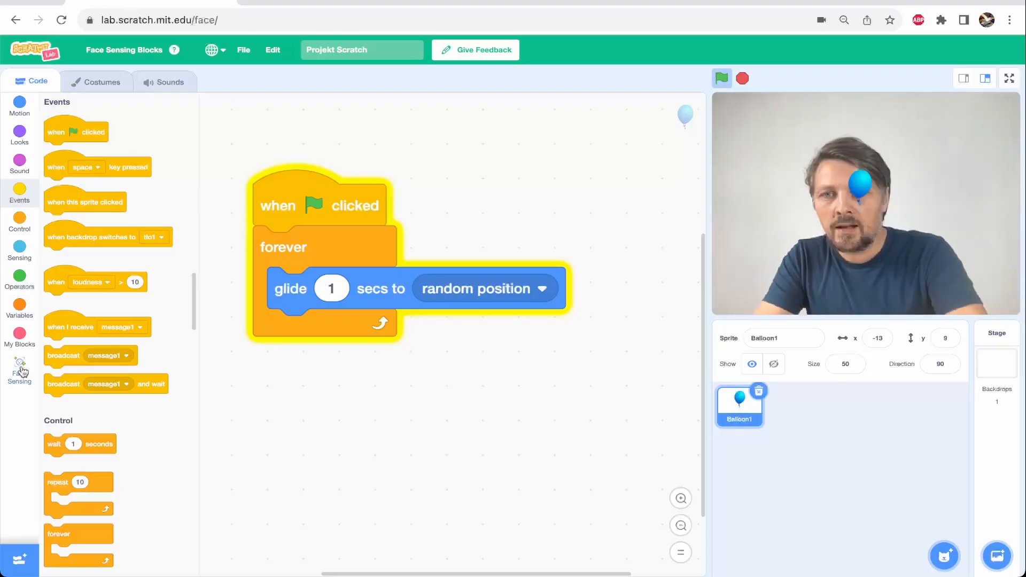
# Step: Give the balloon a script that starts the Pop sound when it touches a nose
pyautogui.click(19, 372)
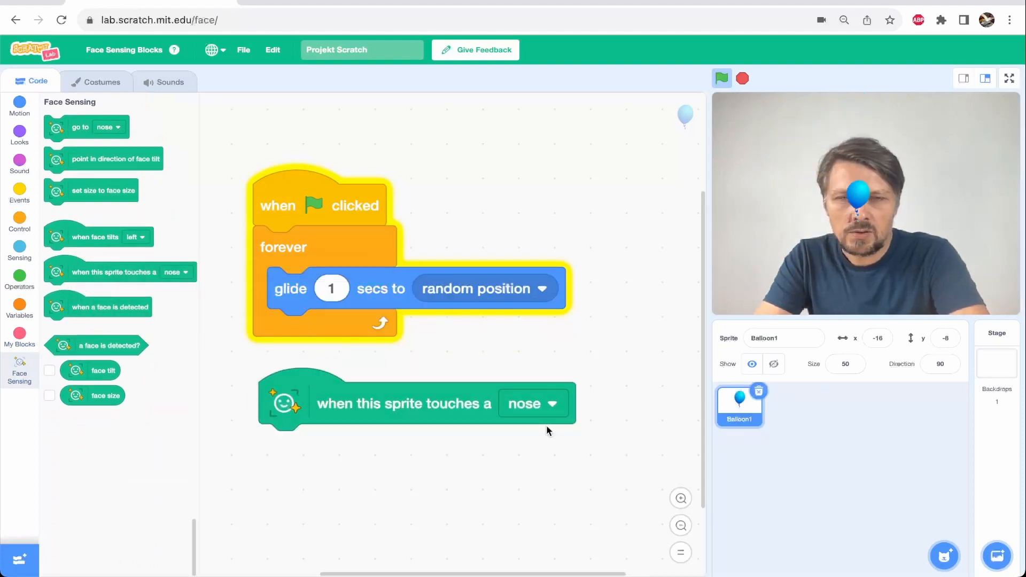
pyautogui.click(20, 202)
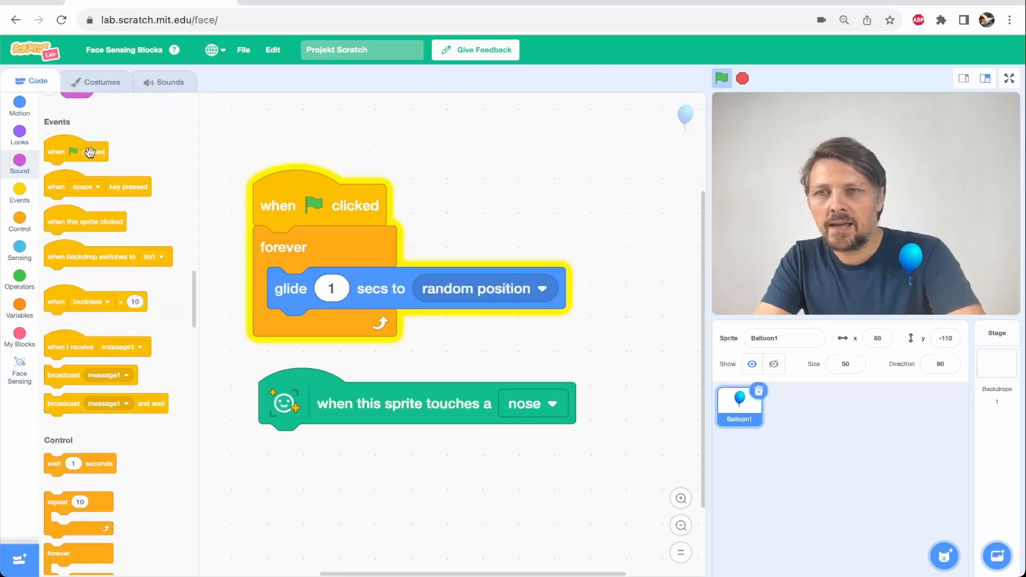
pyautogui.click(19, 162)
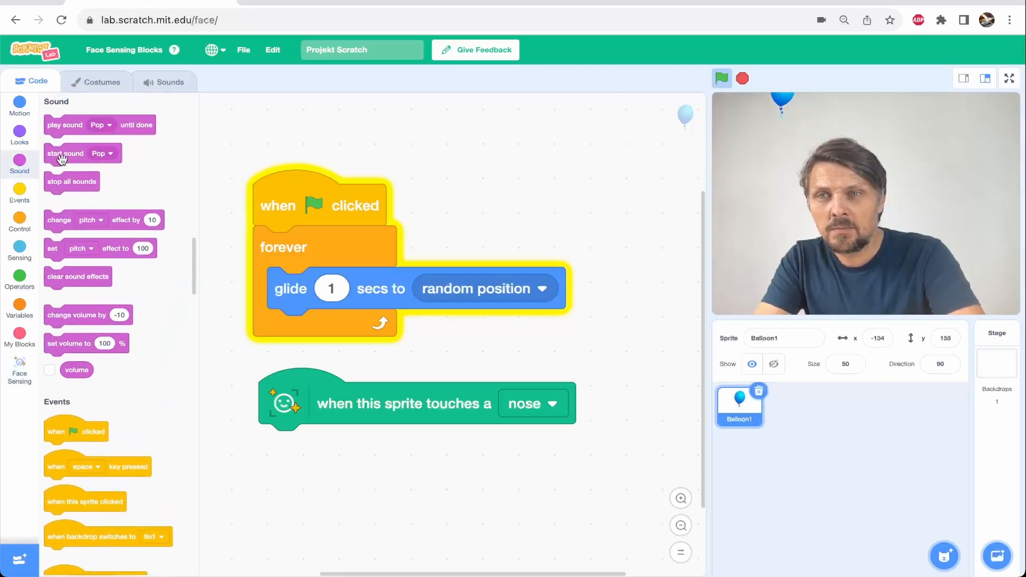
pyautogui.moveTo(65, 153); pyautogui.dragTo(302, 445)
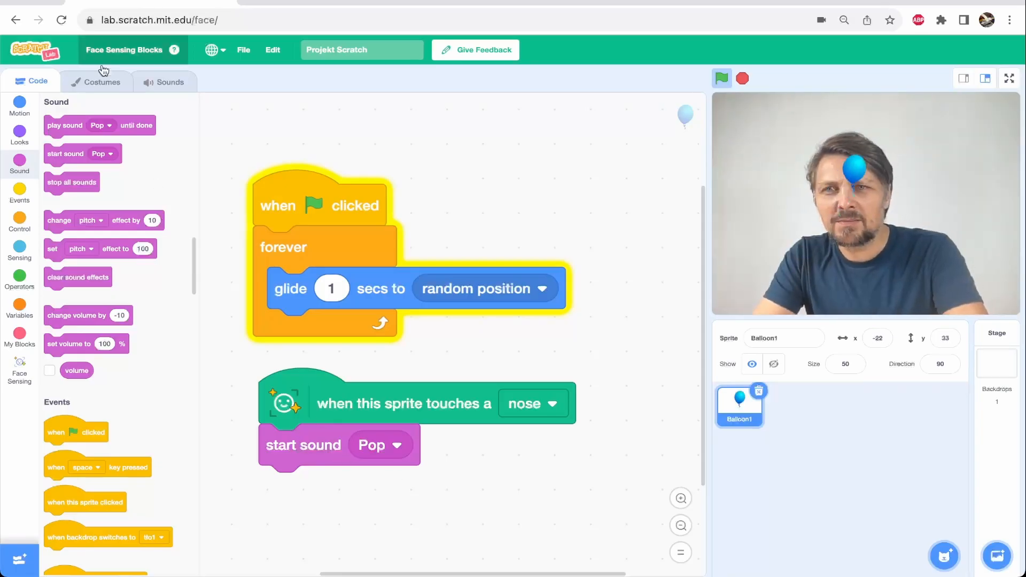
pyautogui.click(99, 82)
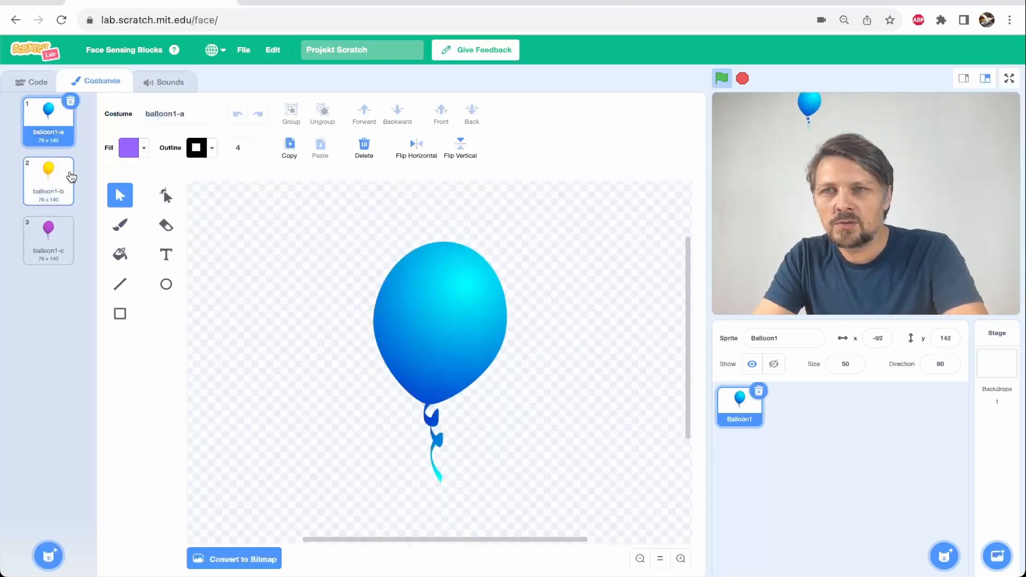
# Step: Keep only the blue costume, duplicate it and choose a brush at size 30
pyautogui.click(48, 177)
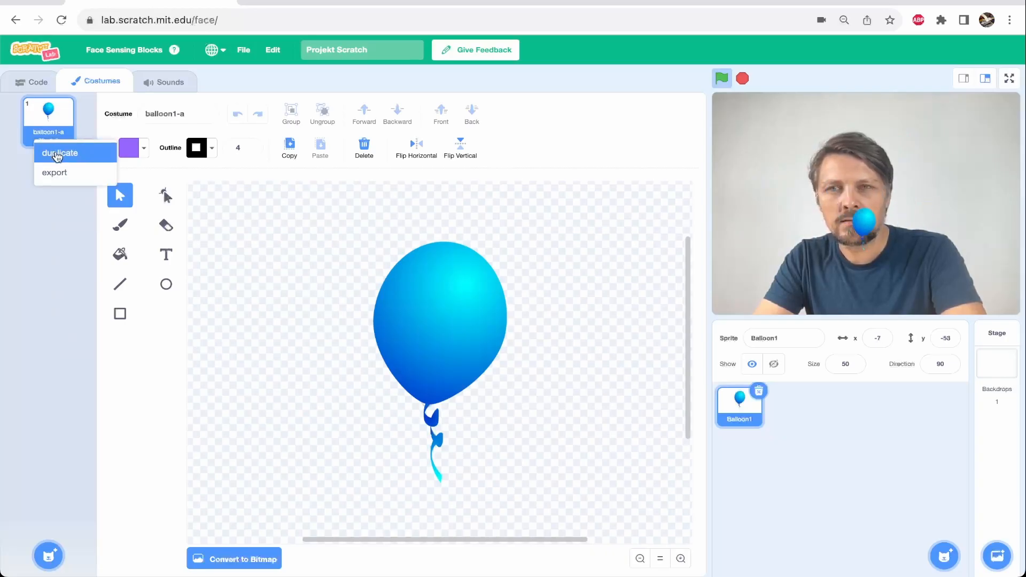
pyautogui.click(59, 154)
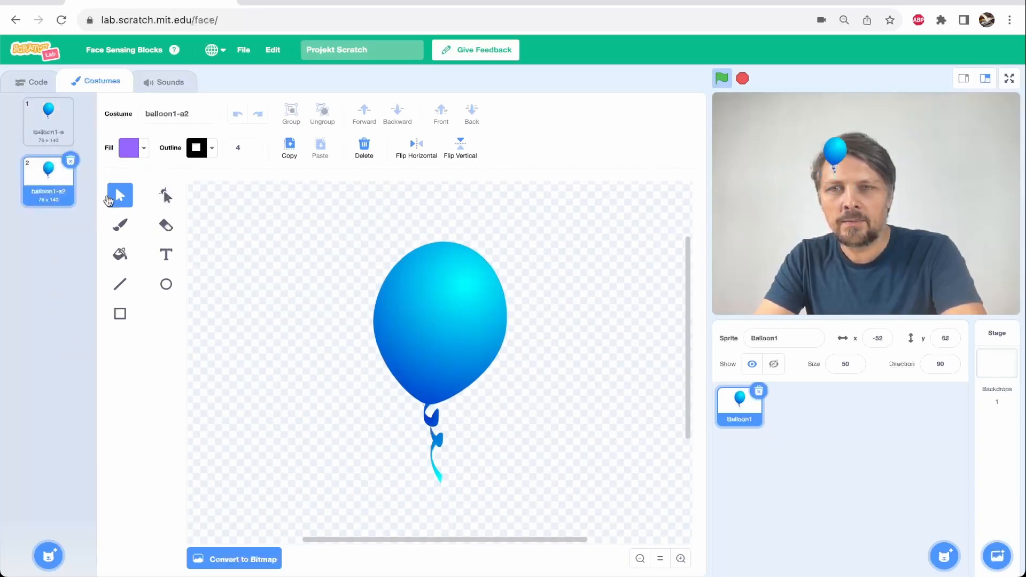
pyautogui.click(120, 224)
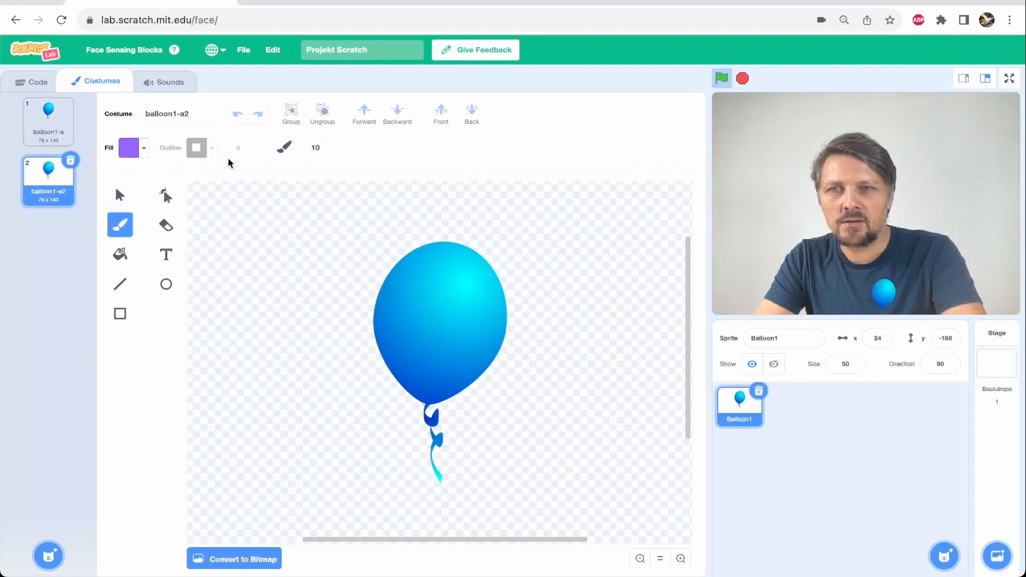
pyautogui.click(327, 146)
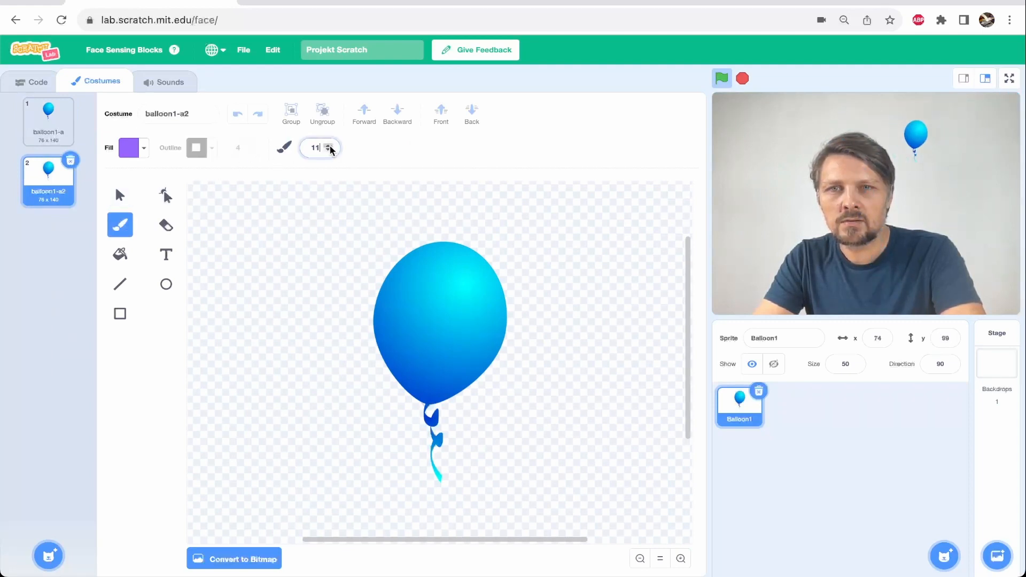
# Step: Paint thick yellow spikes over costume 2 and return to the plain balloon costume
pyautogui.click(132, 147)
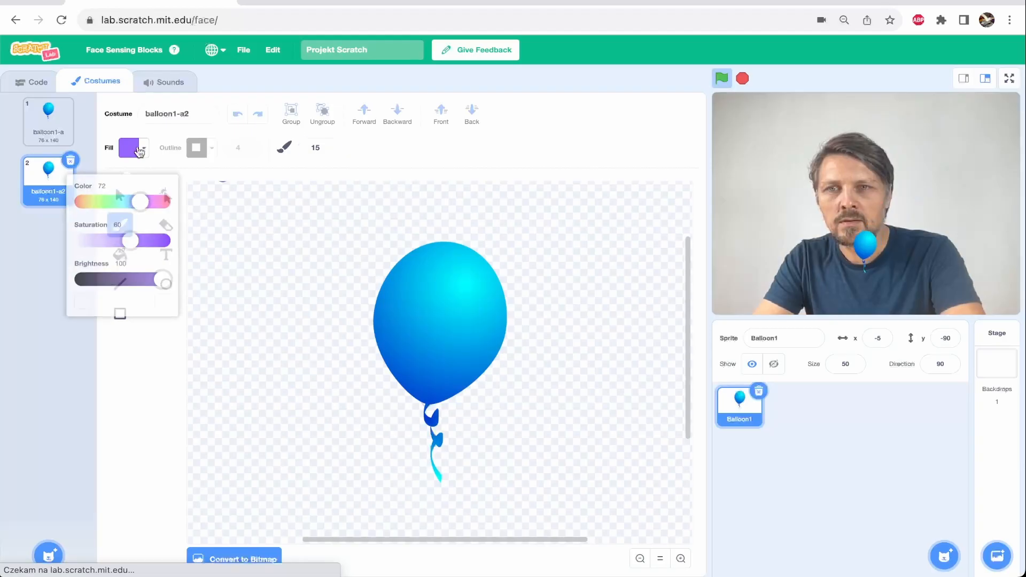
pyautogui.moveTo(164, 201); pyautogui.dragTo(78, 191)
pyautogui.write('30')
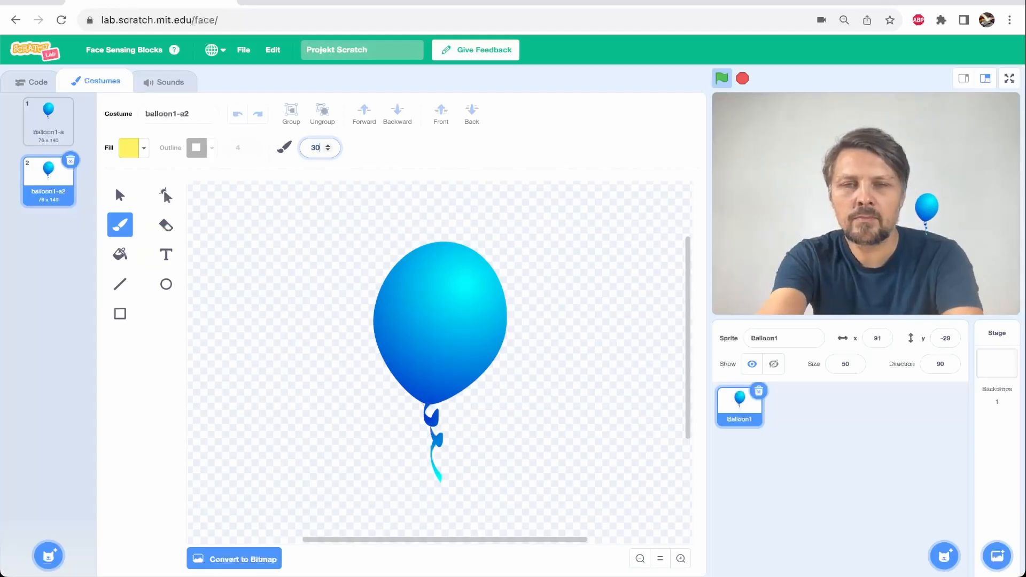
pyautogui.moveTo(425, 288); pyautogui.dragTo(339, 256)
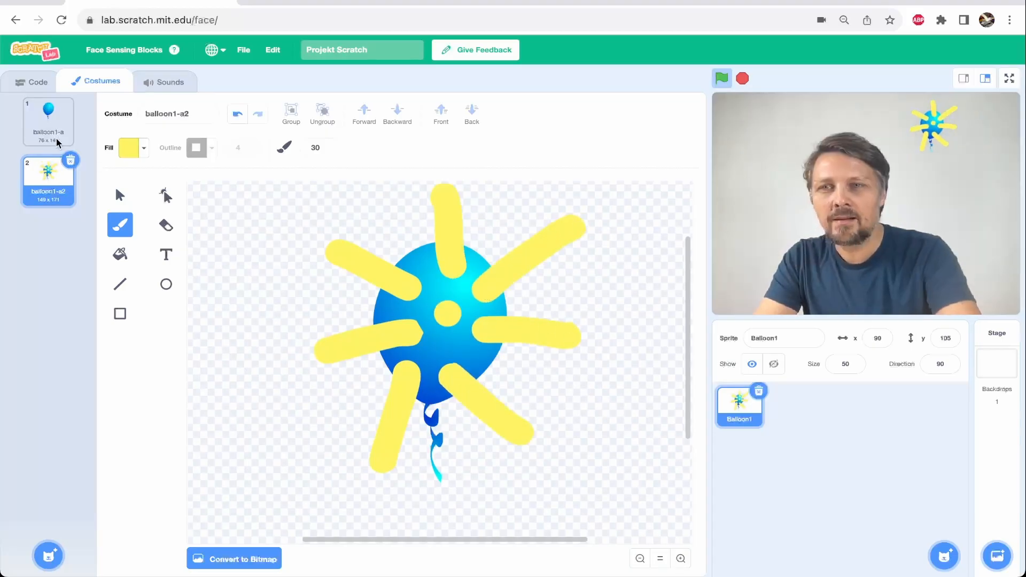
pyautogui.click(48, 120)
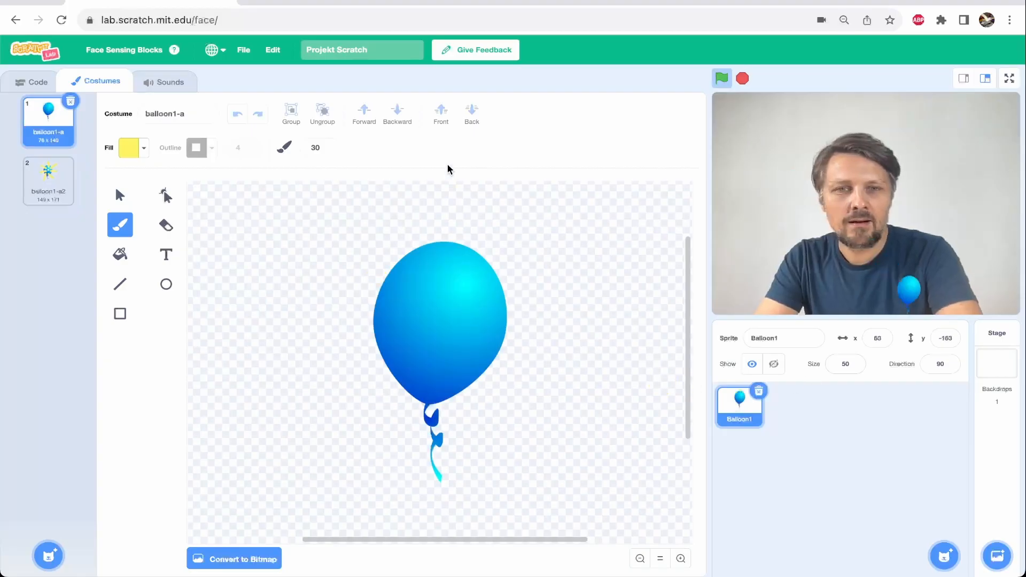
# Step: Add a 0.2-second wait after the popped costume so the balloon switches back to normal
pyautogui.click(33, 82)
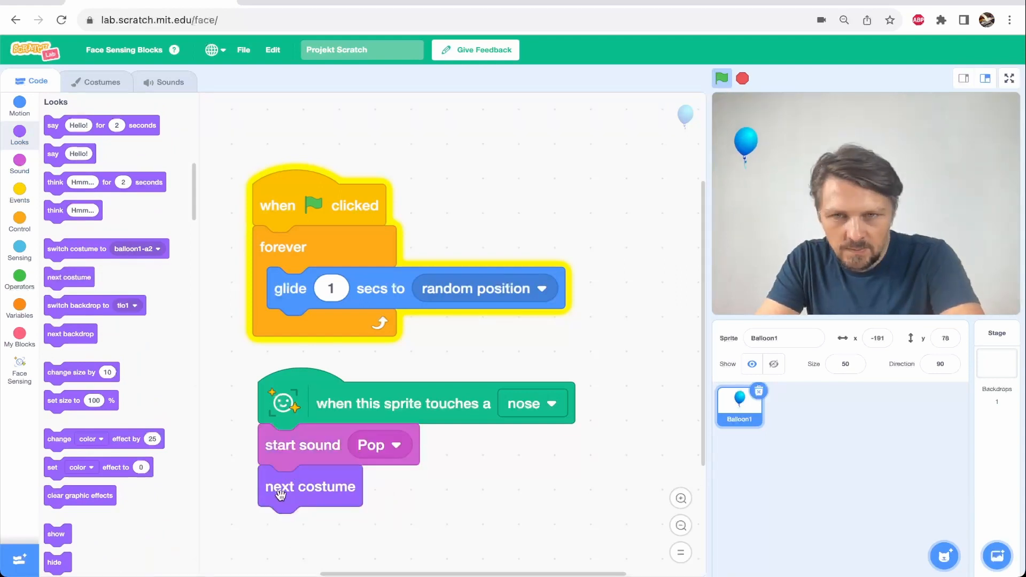
pyautogui.moveTo(310, 487); pyautogui.dragTo(323, 534)
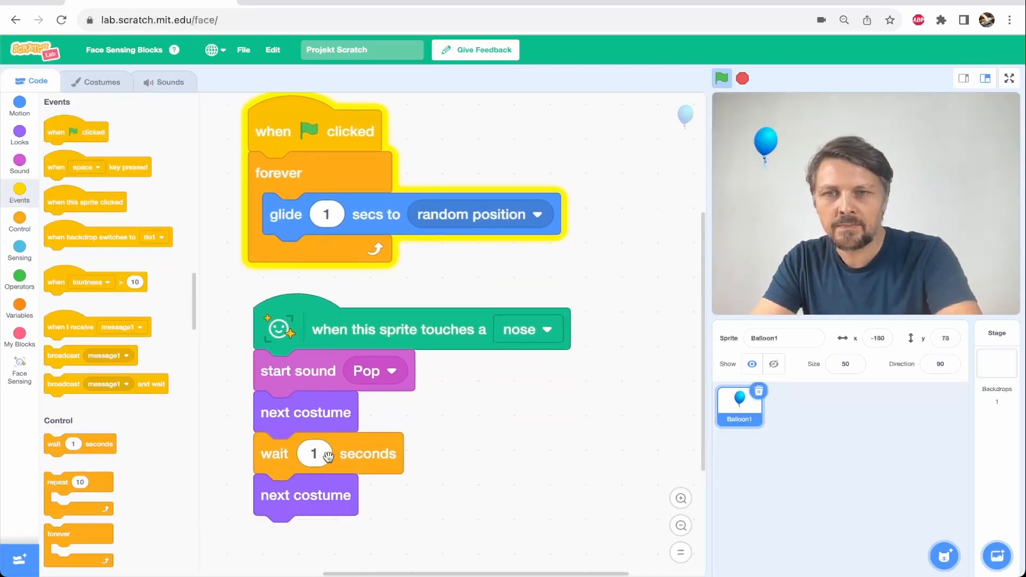
pyautogui.write('0.2')
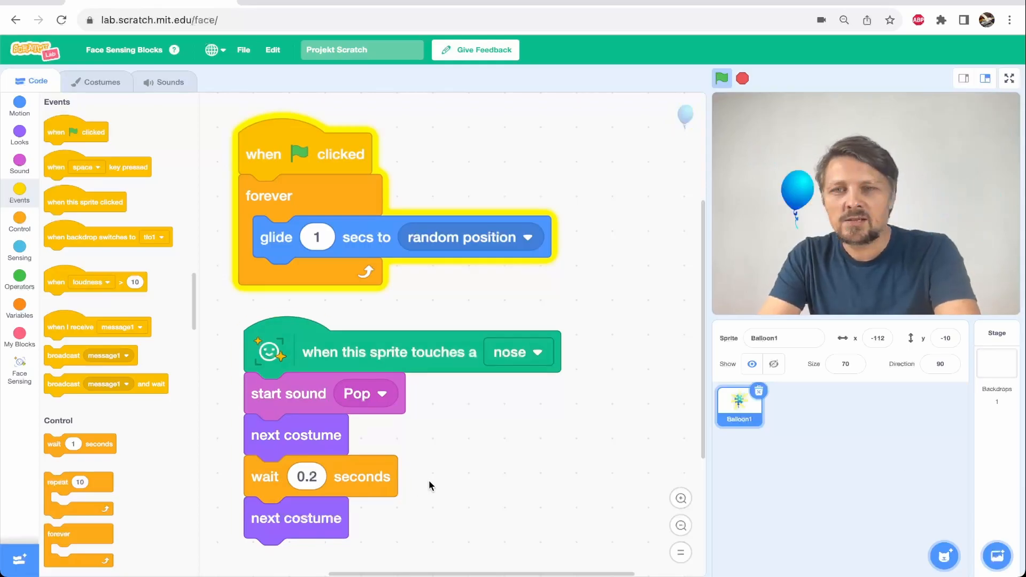
# Step: Create a 'points' variable and make each nose touch change points by 1
pyautogui.click(19, 309)
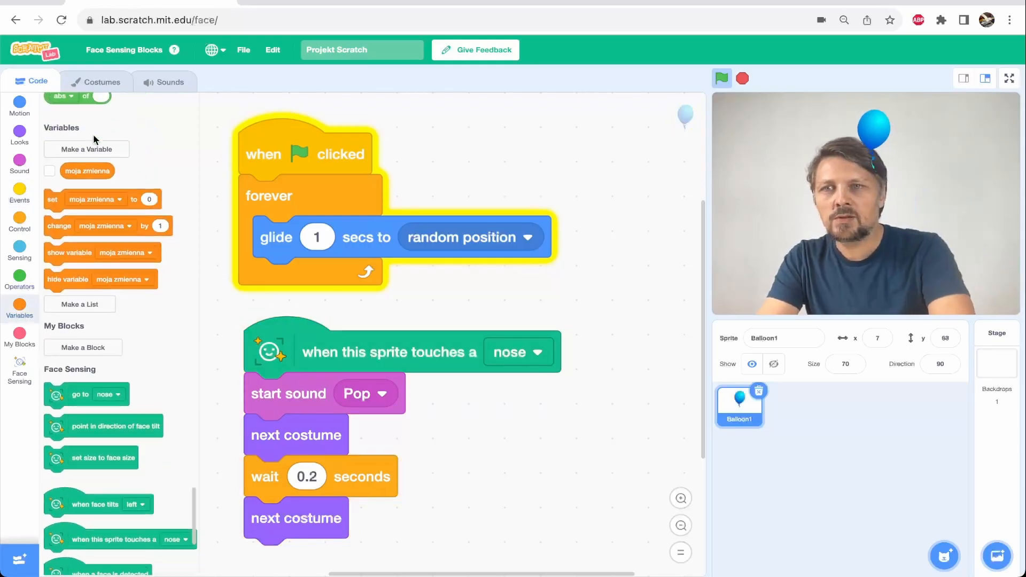
pyautogui.click(87, 149)
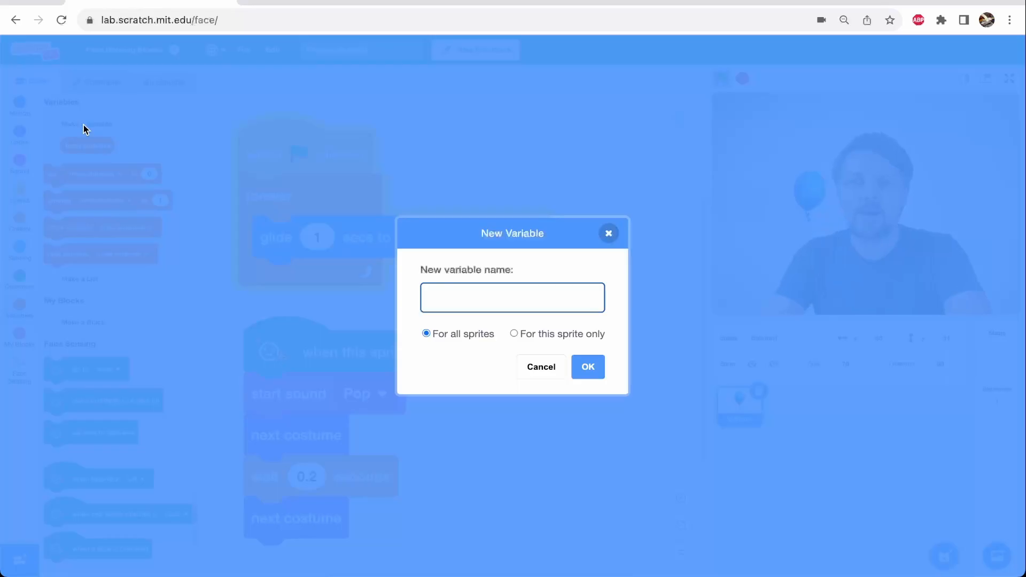
pyautogui.write('poin')
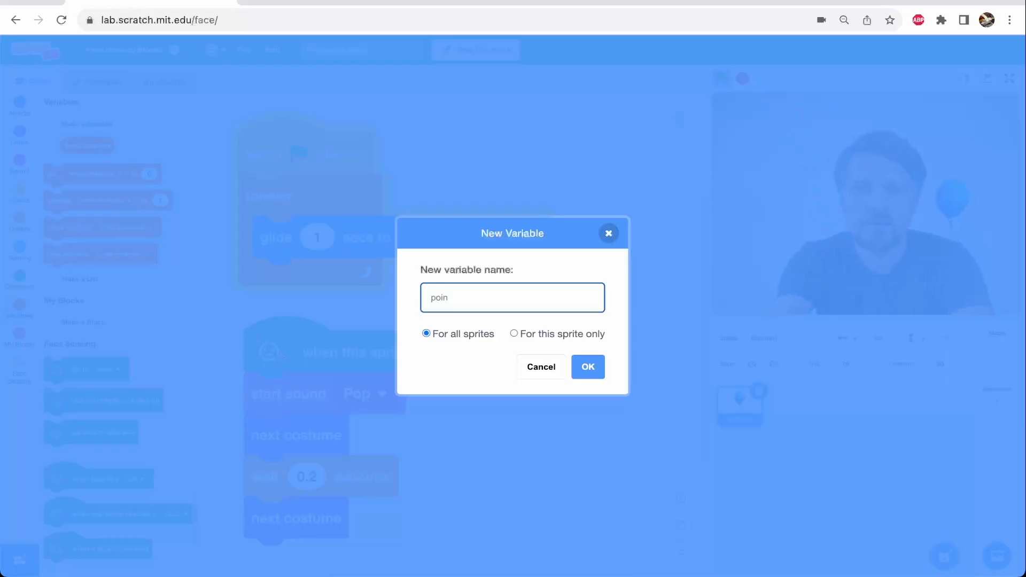
pyautogui.click(589, 367)
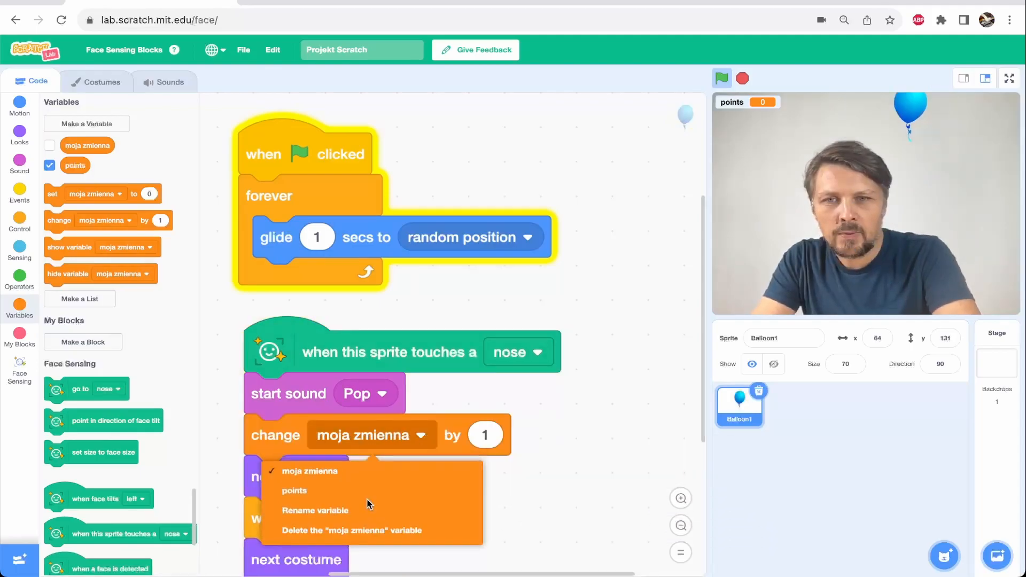
pyautogui.click(293, 491)
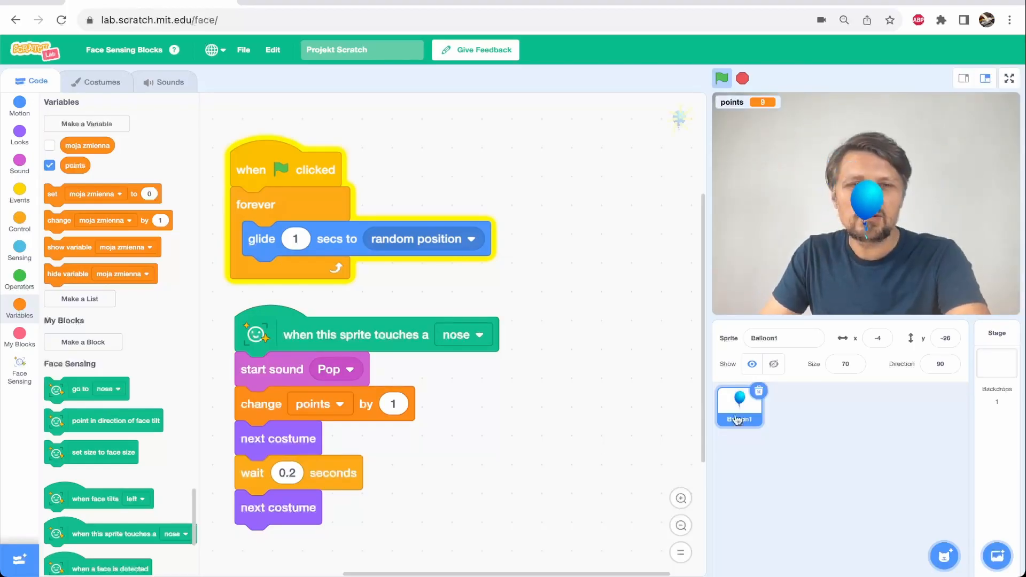
# Step: Duplicate Balloon1 into Balloon2 and start recolouring its costume pink with the Fill tool
pyautogui.rightClick(740, 415)
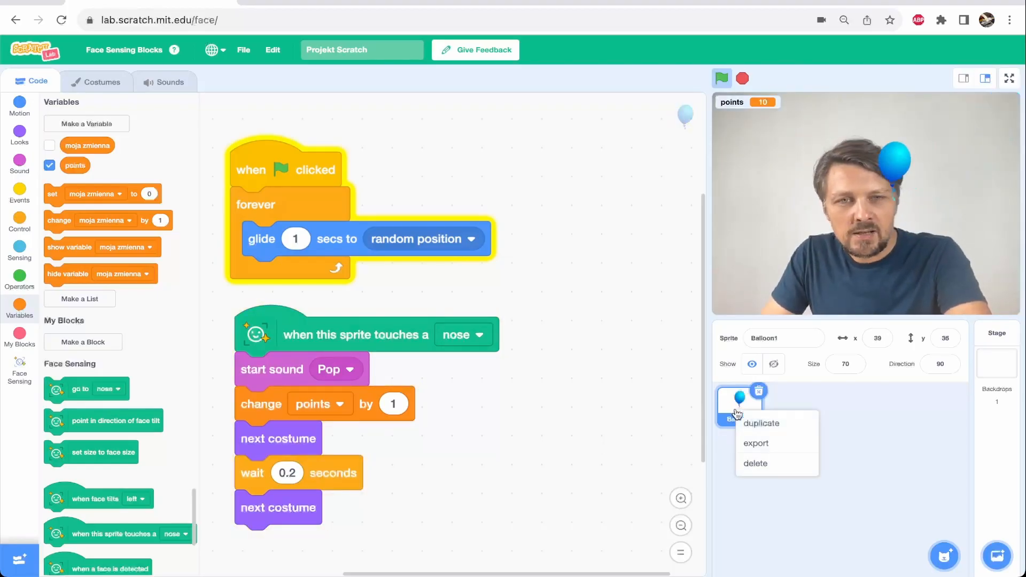
pyautogui.click(762, 424)
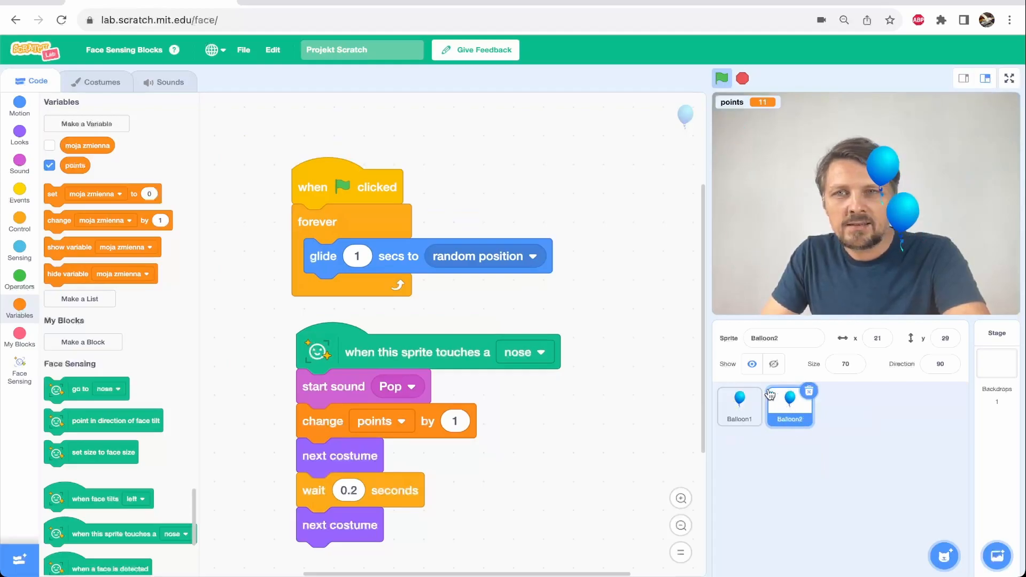
pyautogui.click(100, 82)
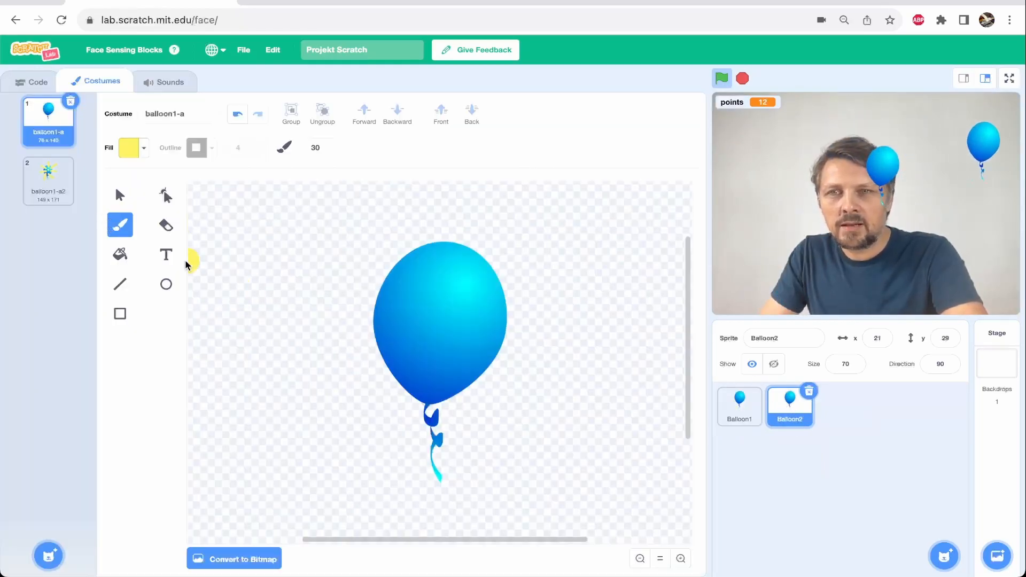
pyautogui.click(120, 255)
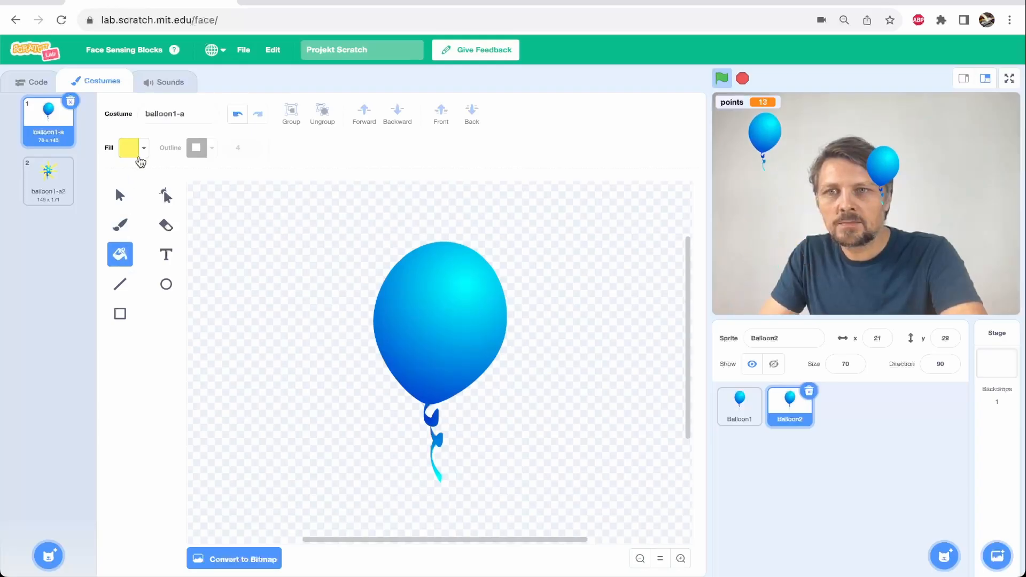
pyautogui.click(439, 334)
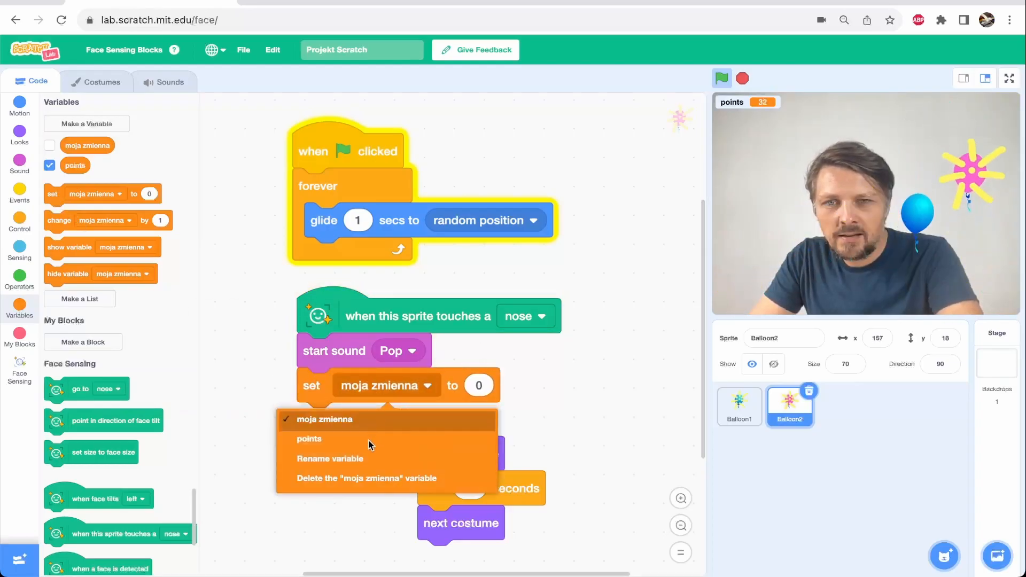
# Step: Set Balloon2's block to reset points to 0 and run the game full screen
pyautogui.click(309, 439)
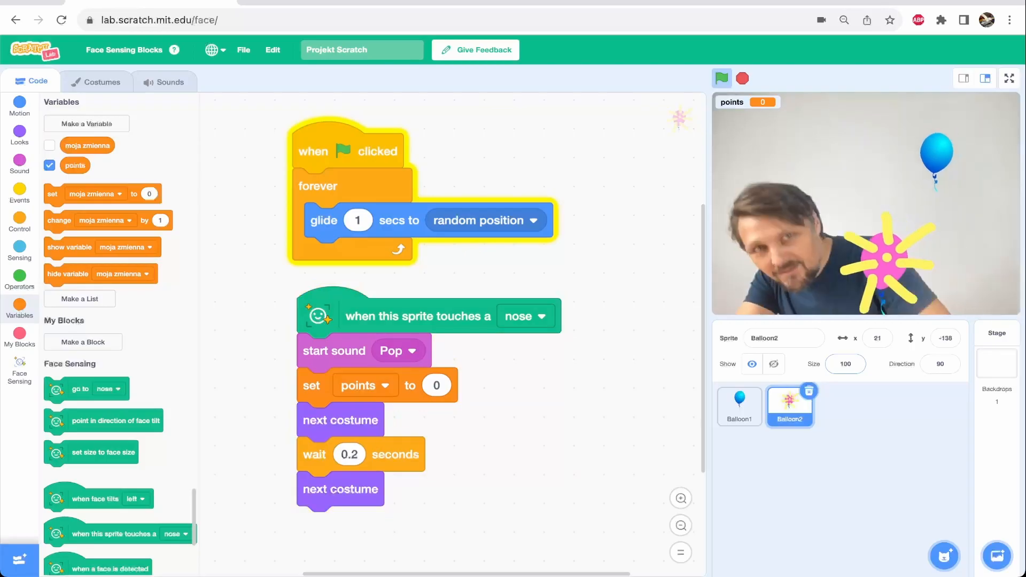
pyautogui.click(1009, 79)
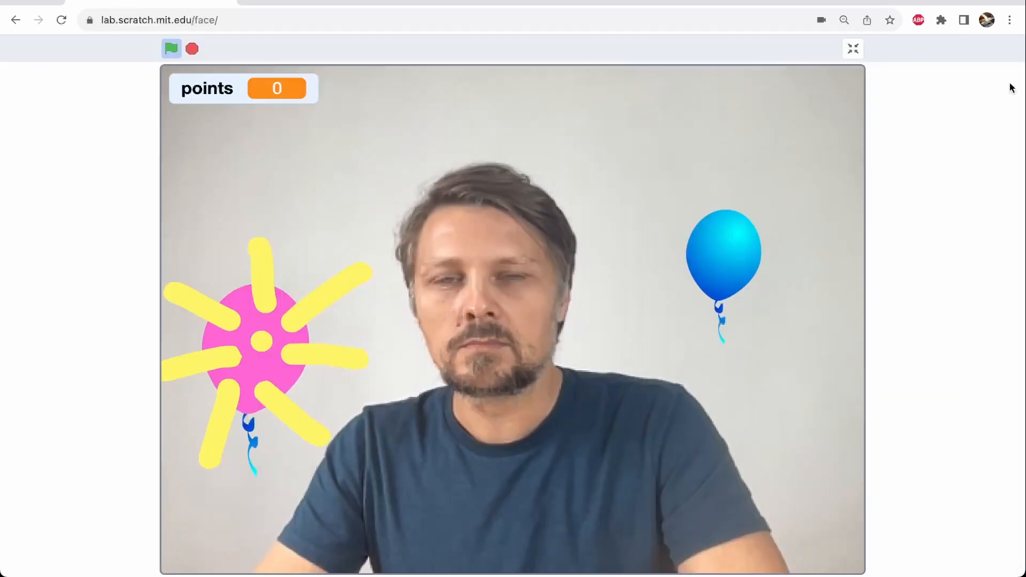